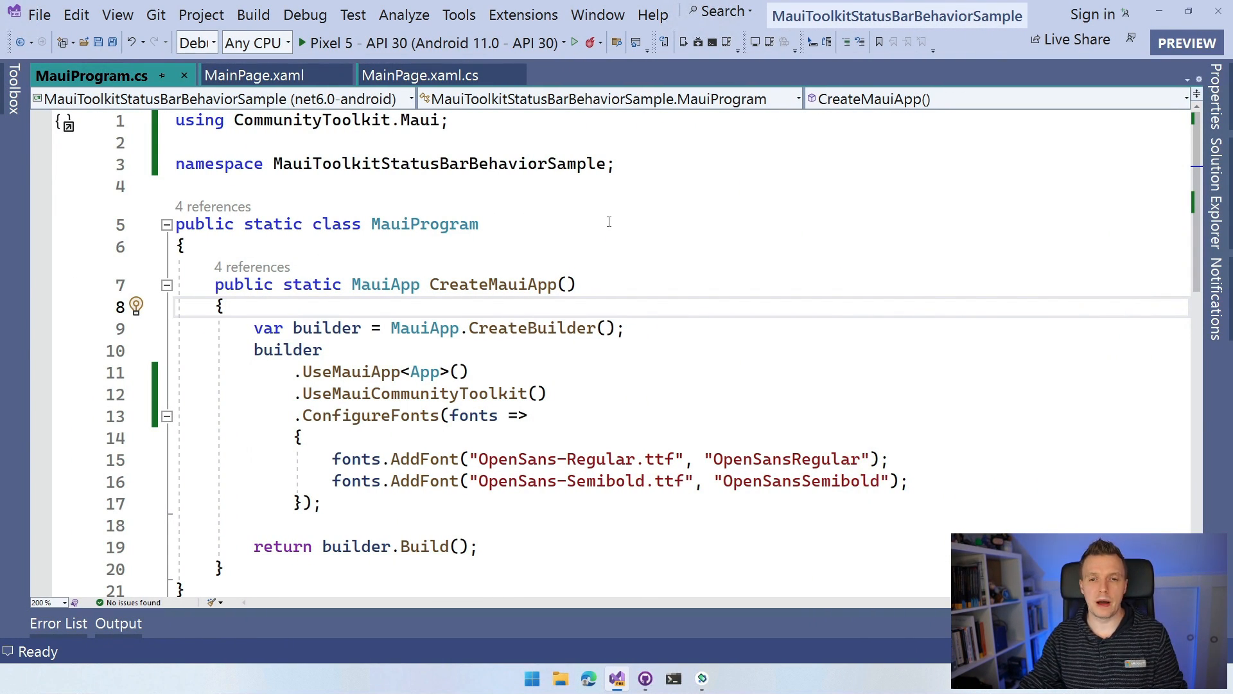
{"action": "mouse_move", "coordinate": [596, 238]}
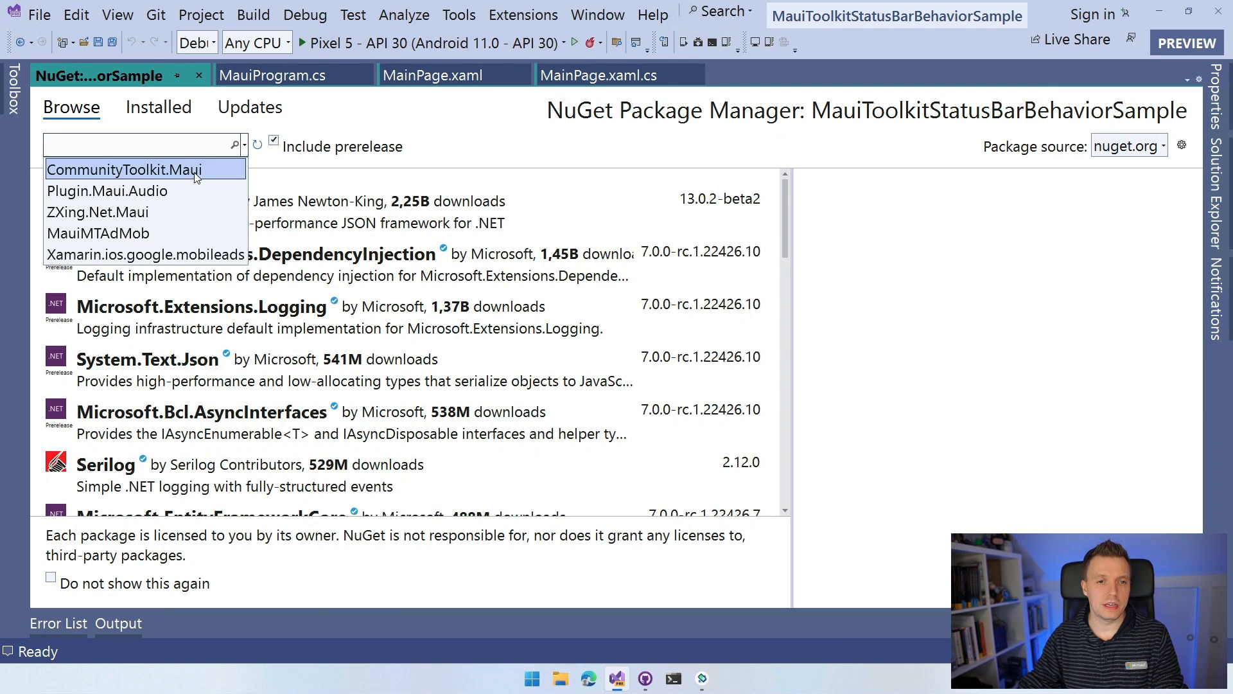
Step: Search NuGet for CommunityToolkit.Maui and show its details confirming version 1.3.0 is installed
{"action": "left_click", "coordinate": [138, 169]}
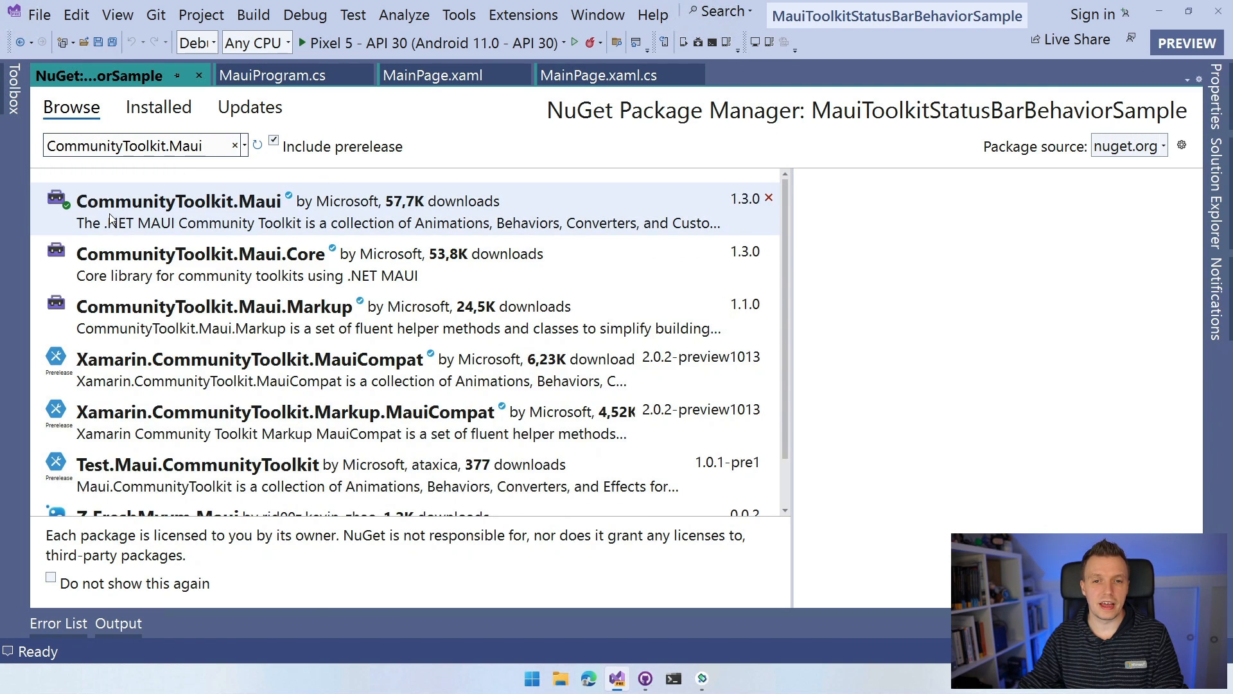
{"action": "left_click", "coordinate": [179, 212]}
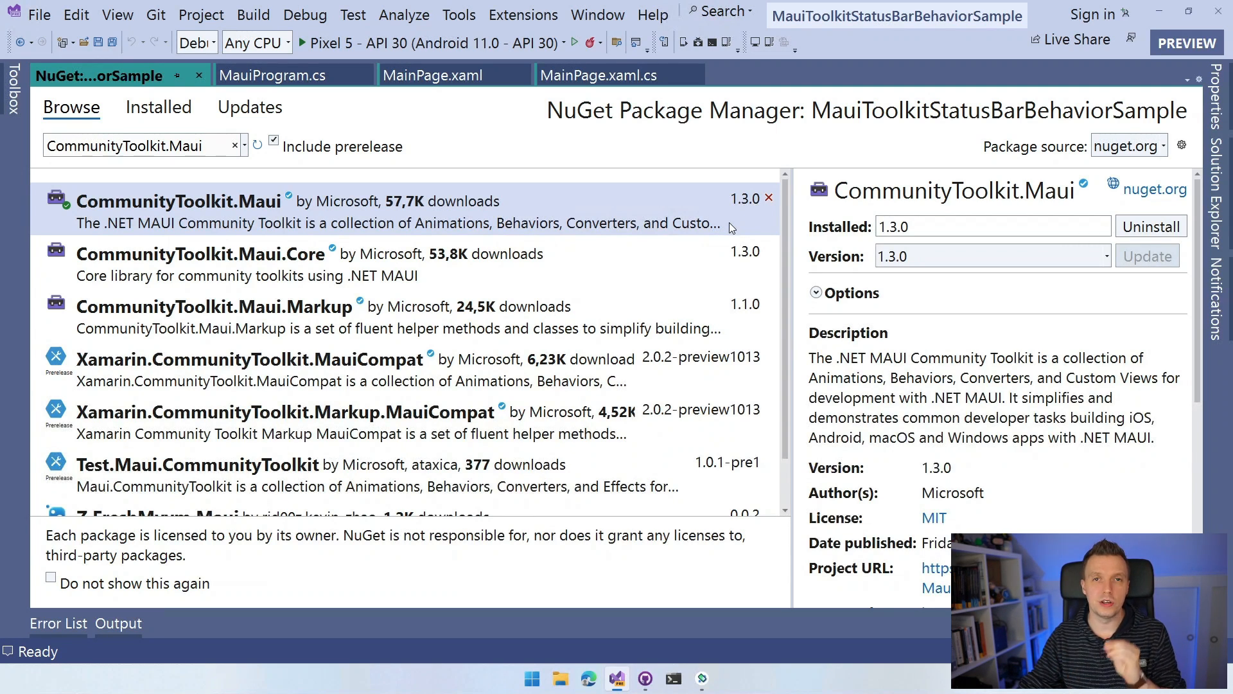
{"action": "mouse_move", "coordinate": [724, 221]}
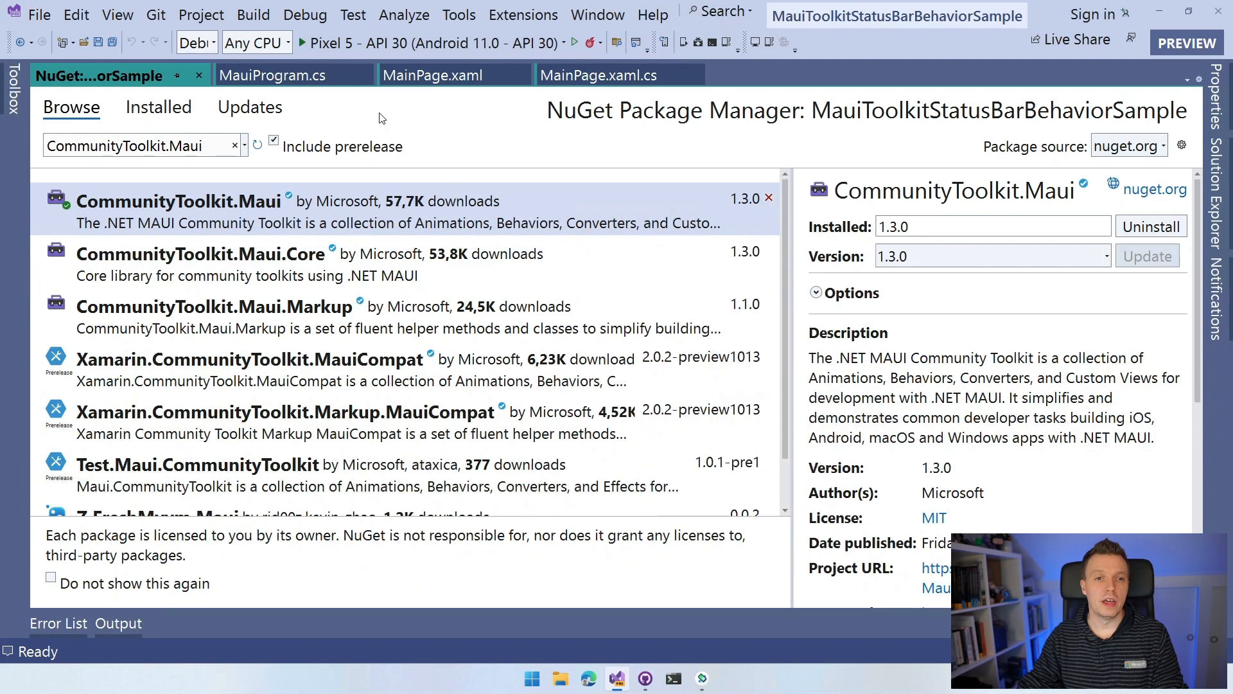
{"action": "mouse_move", "coordinate": [200, 76]}
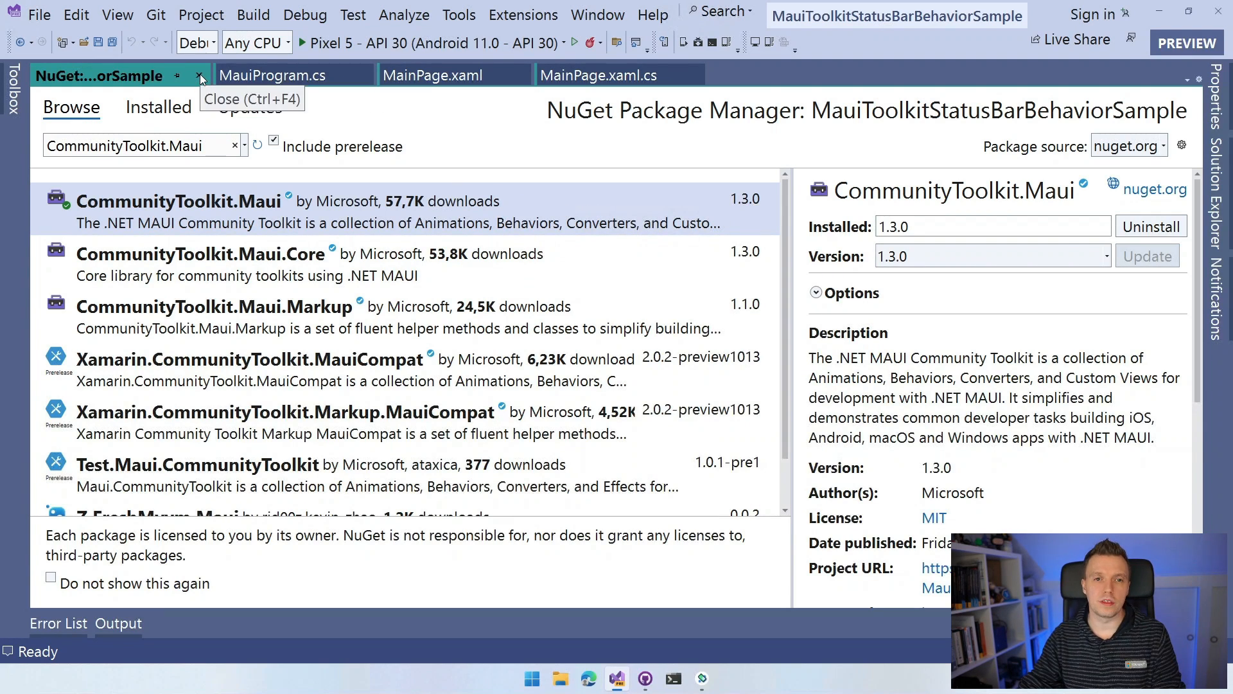
{"action": "mouse_move", "coordinate": [166, 136]}
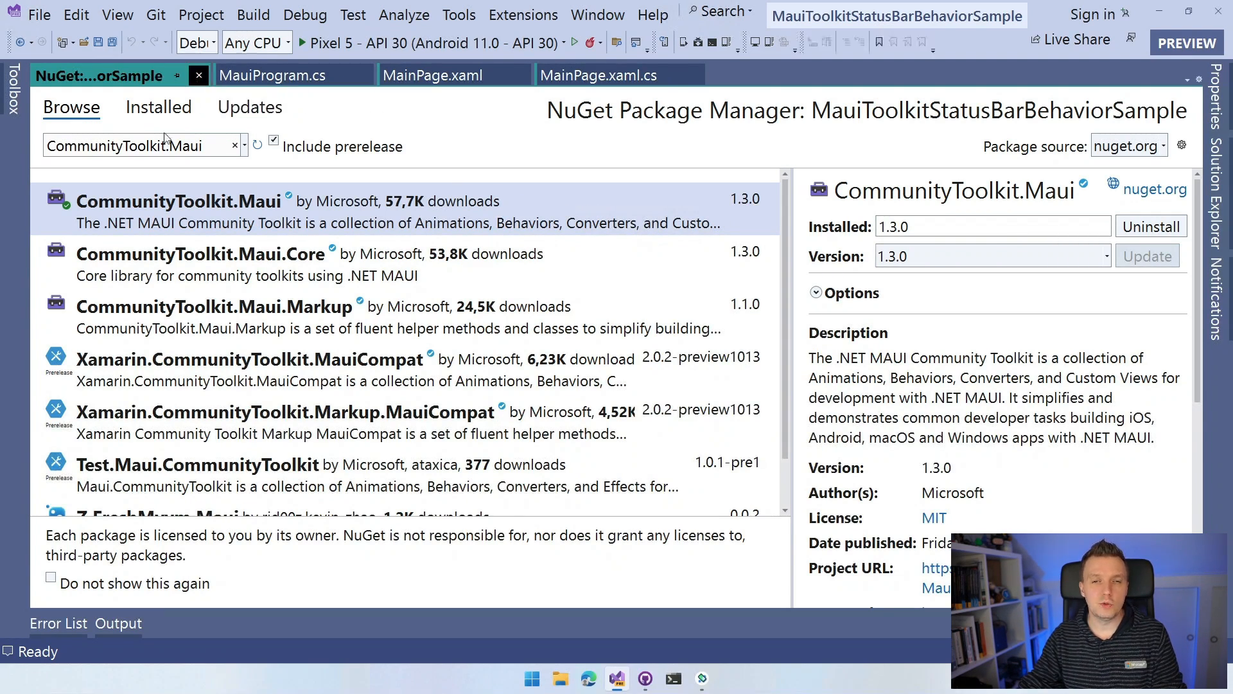
Step: Close the NuGet manager and MauiProgram.cs, leaving MainPage.xaml open for editing
{"action": "left_click", "coordinate": [287, 75]}
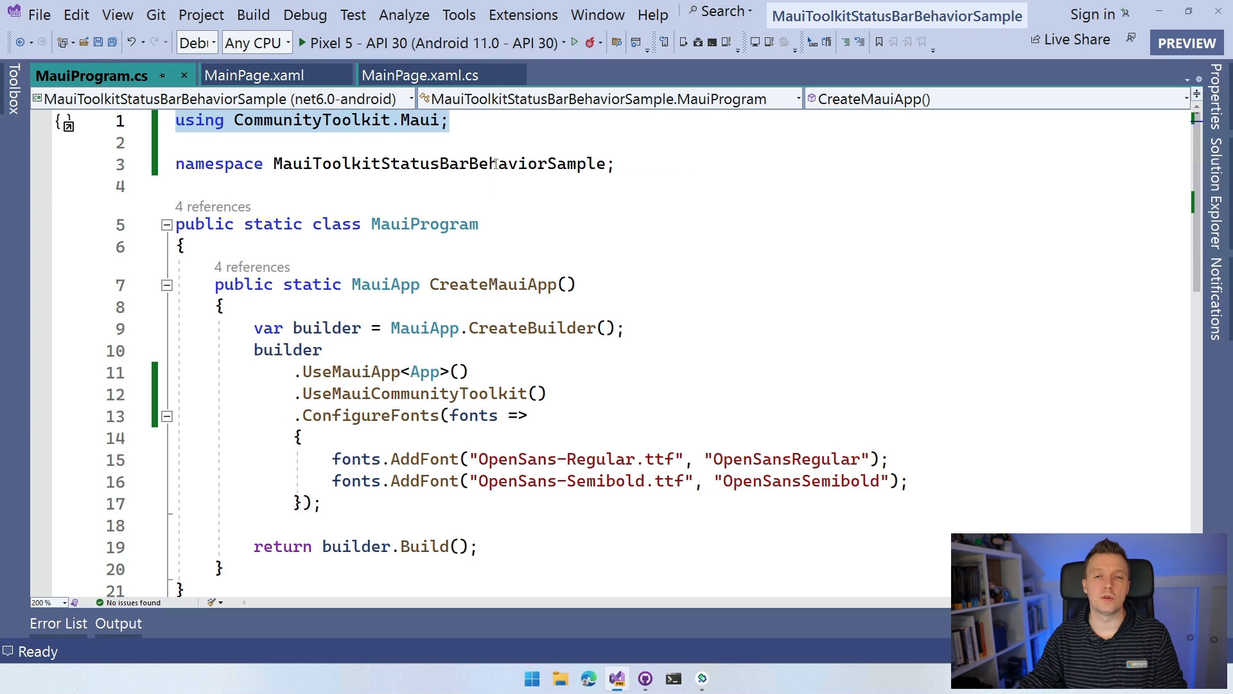
{"action": "mouse_move", "coordinate": [481, 191]}
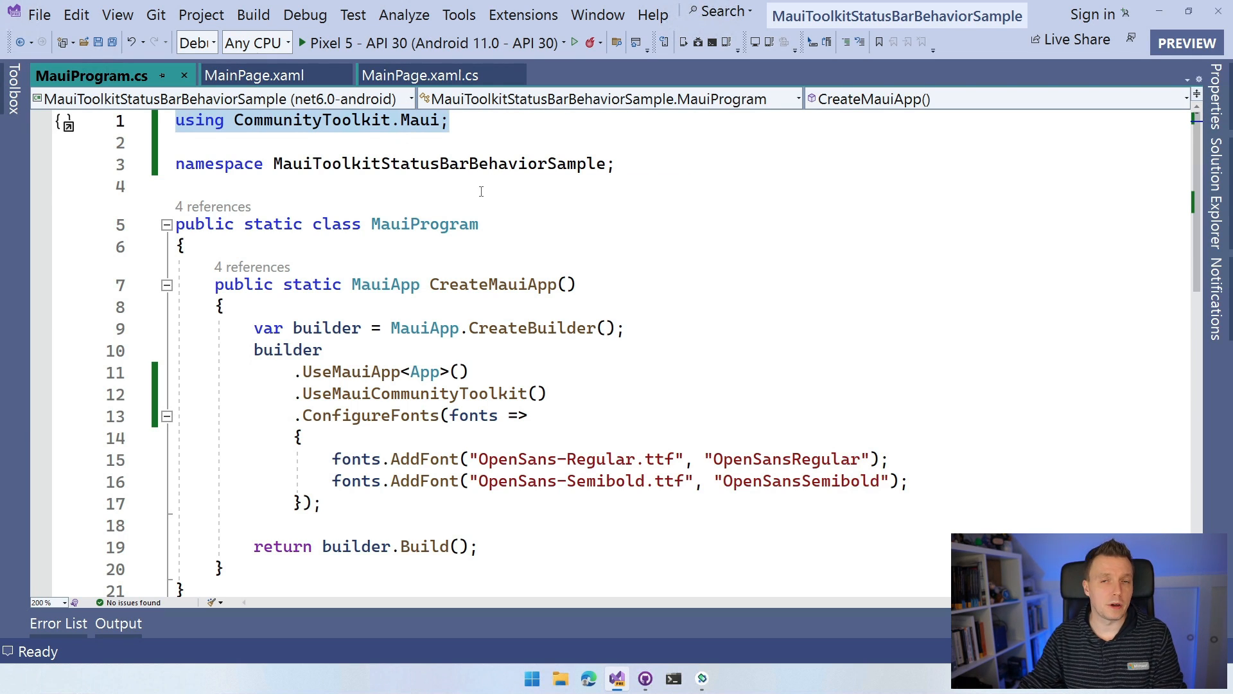
{"action": "mouse_move", "coordinate": [452, 180]}
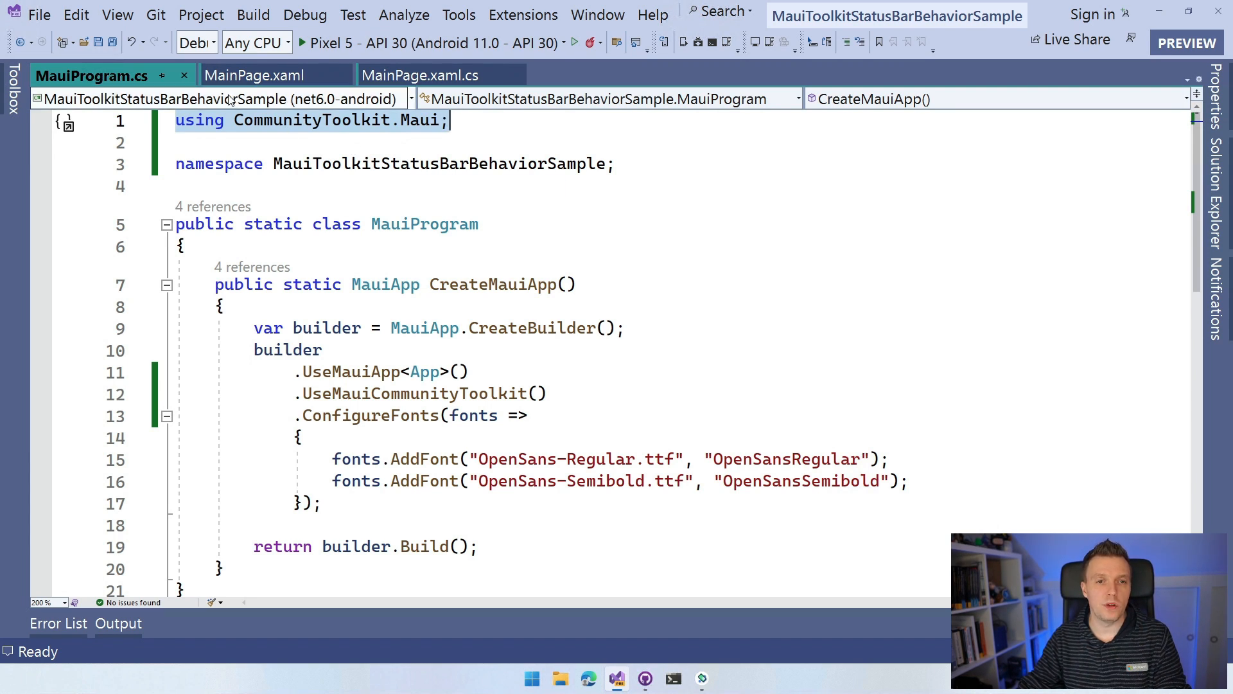
{"action": "left_click", "coordinate": [253, 75]}
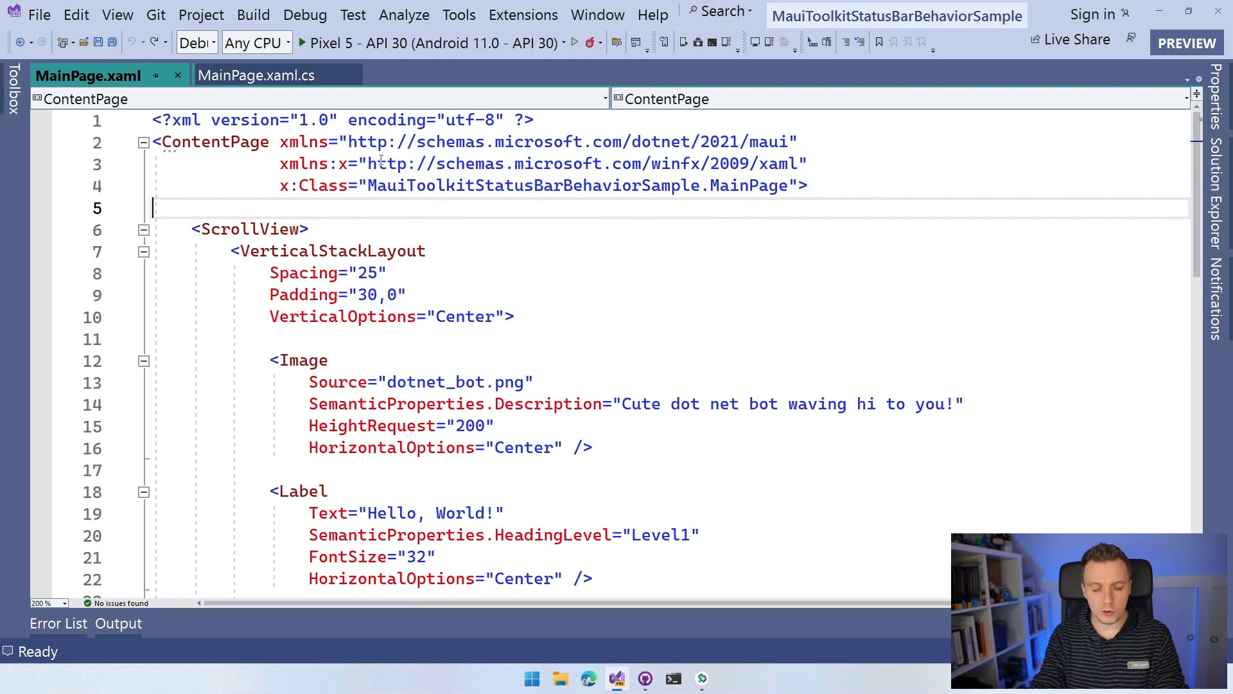
Step: Add a ContentPage.Behaviors block to MainPage.xaml with an empty line inside it
{"action": "type", "text": "<Co"}
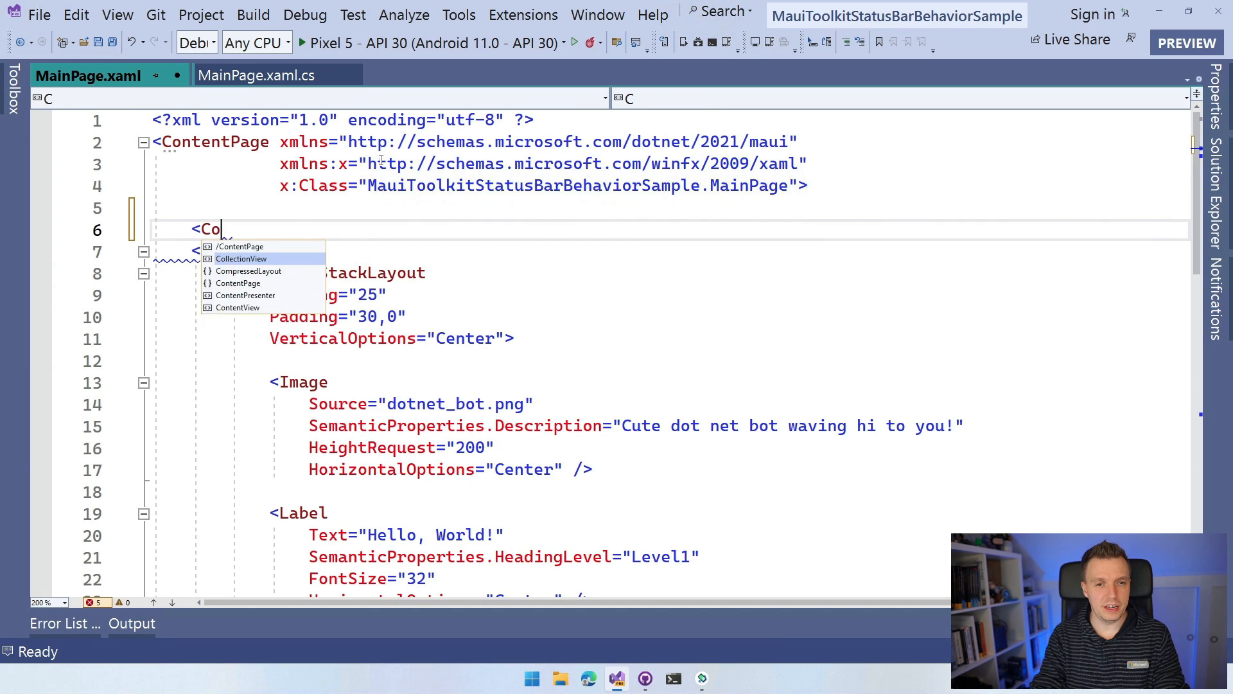
{"action": "type", "text": "ntent"}
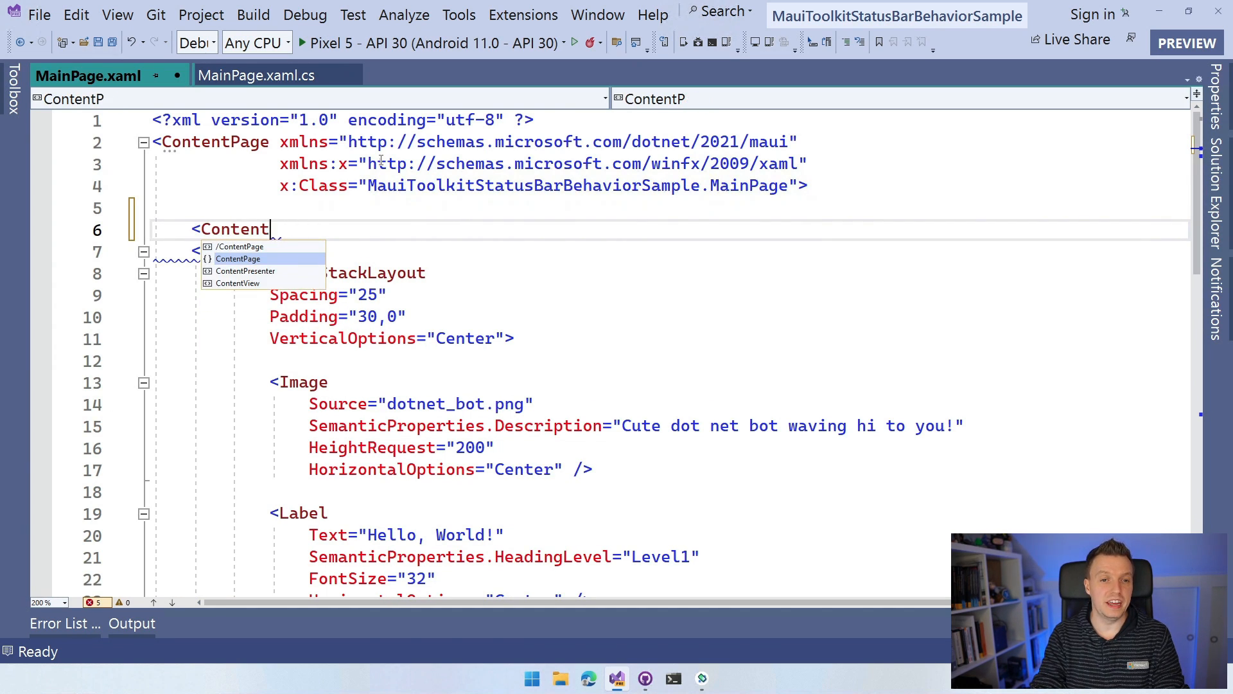
{"action": "type", "text": "Pa"}
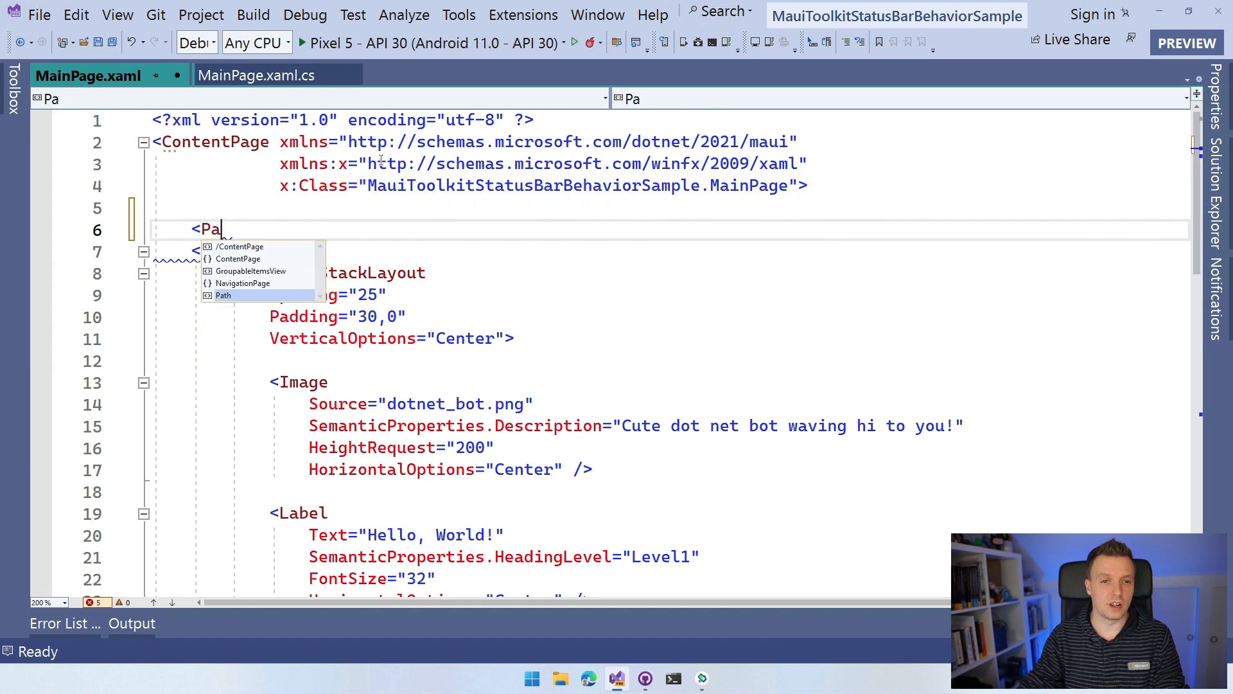
{"action": "type", "text": "ge"}
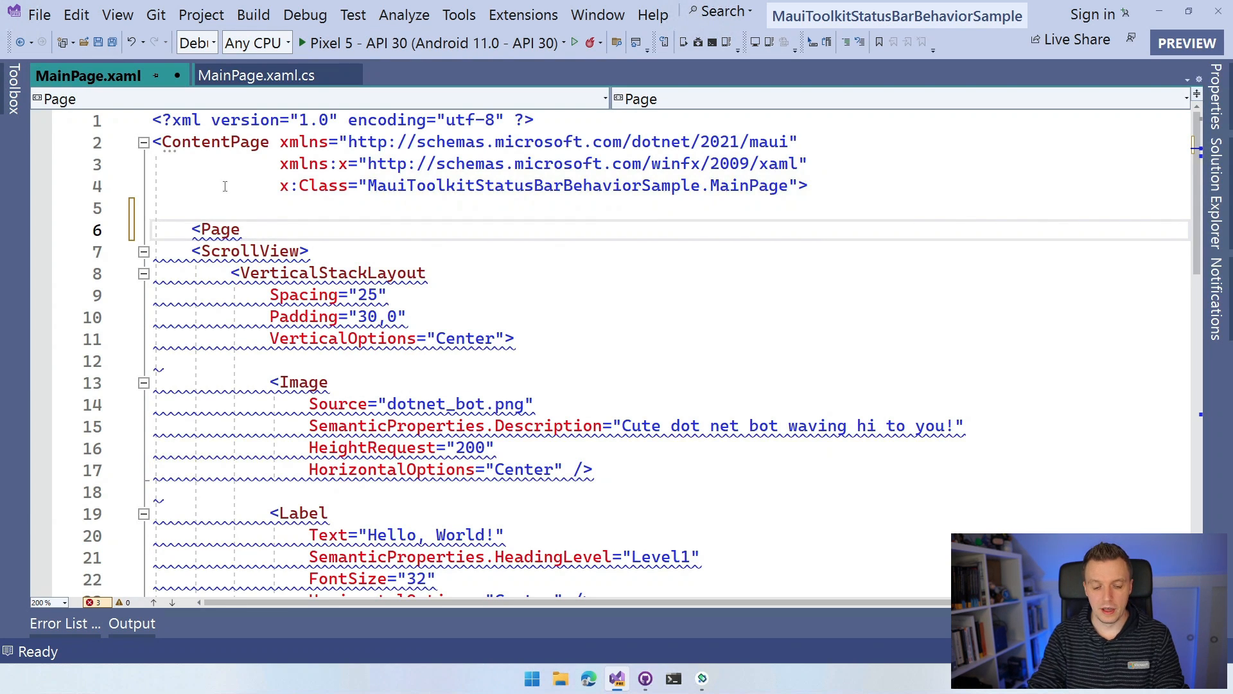
{"action": "type", "text": ".Behaviors></Page.Behaviors>"}
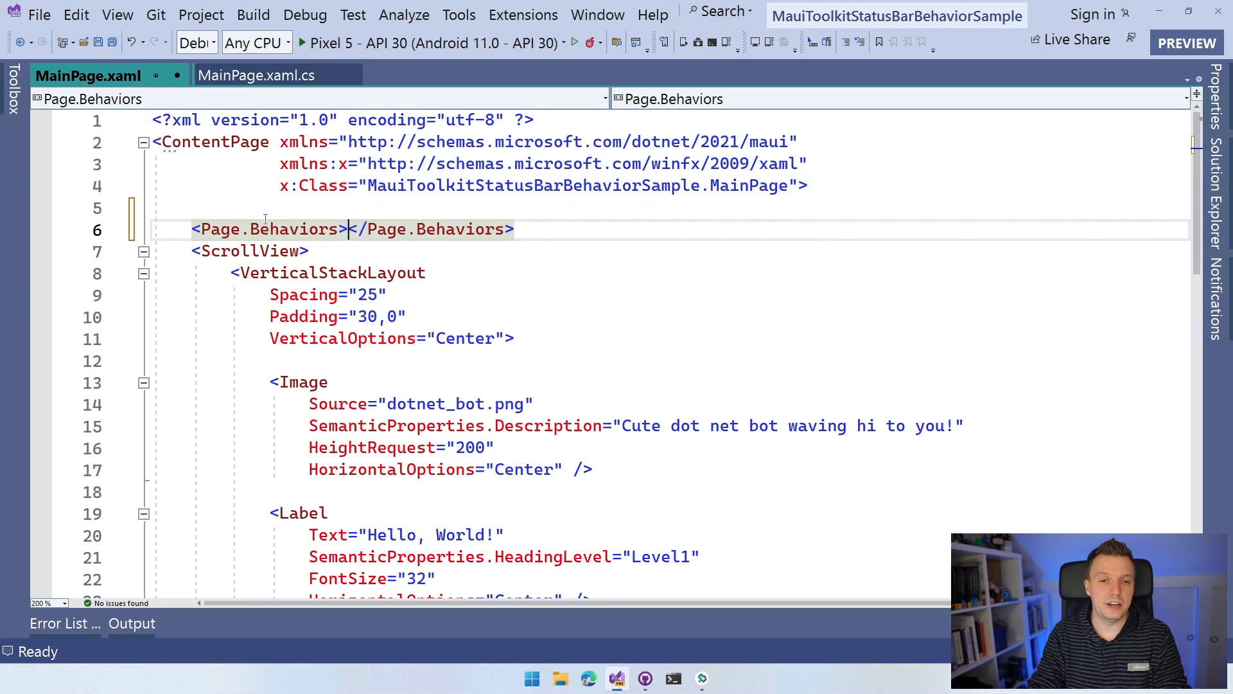
{"action": "key", "text": "Enter"}
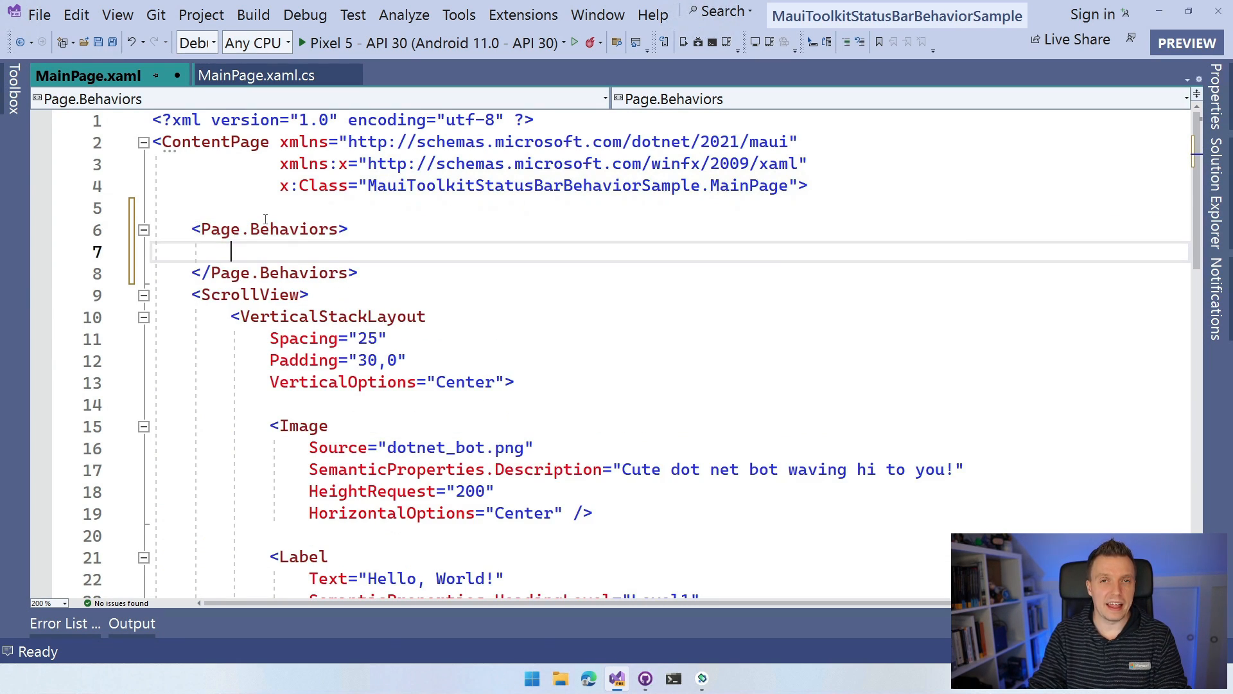
Step: Insert <mct:StatusBarBehavior /> in the block and start a new xmlns line in the page header
{"action": "type", "text": "<"}
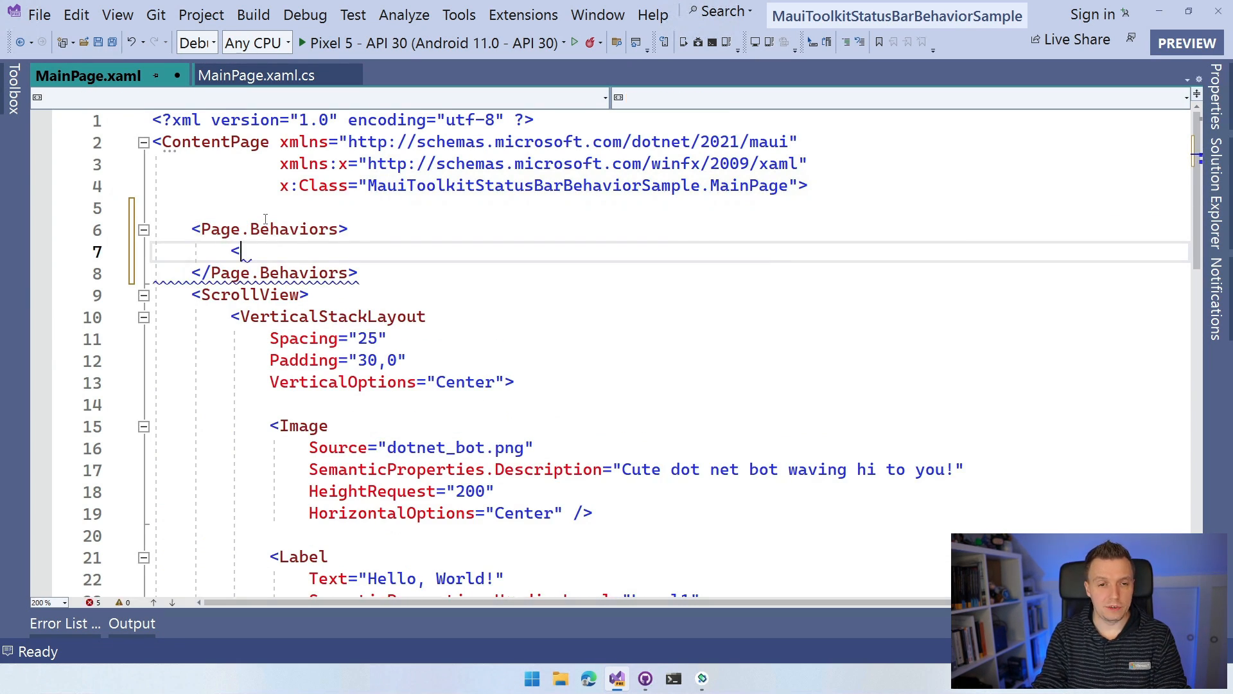
{"action": "type", "text": "mct"}
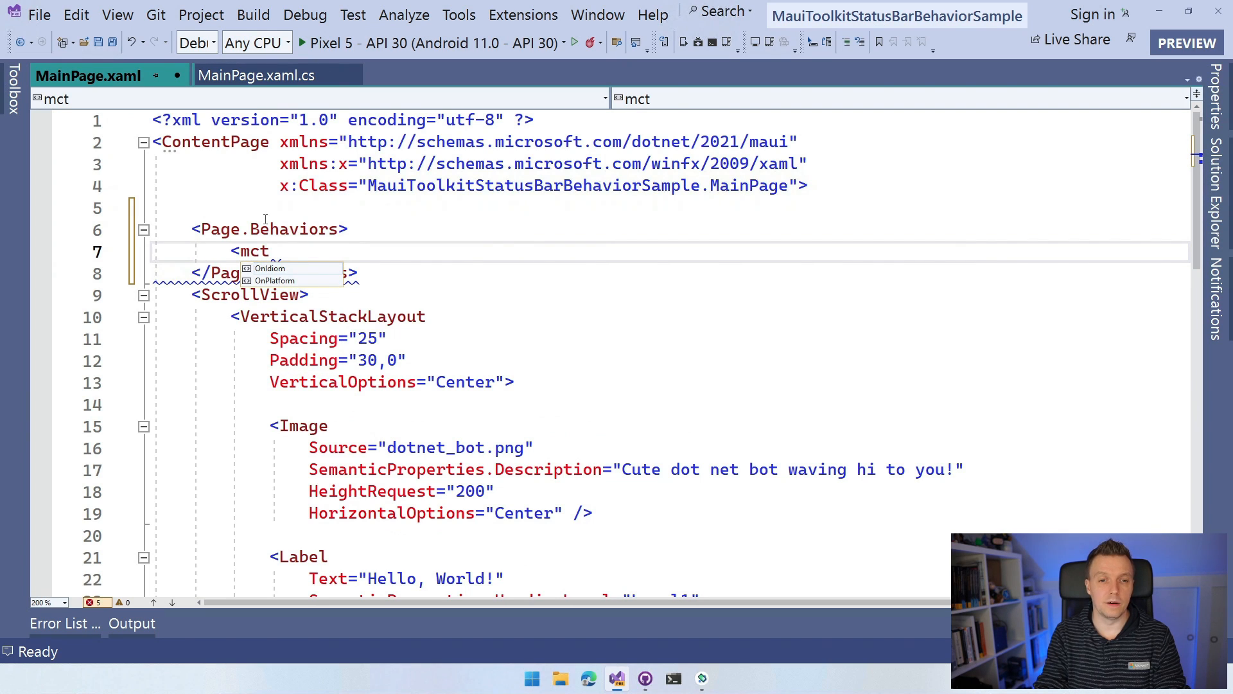
{"action": "type", "text": ":"}
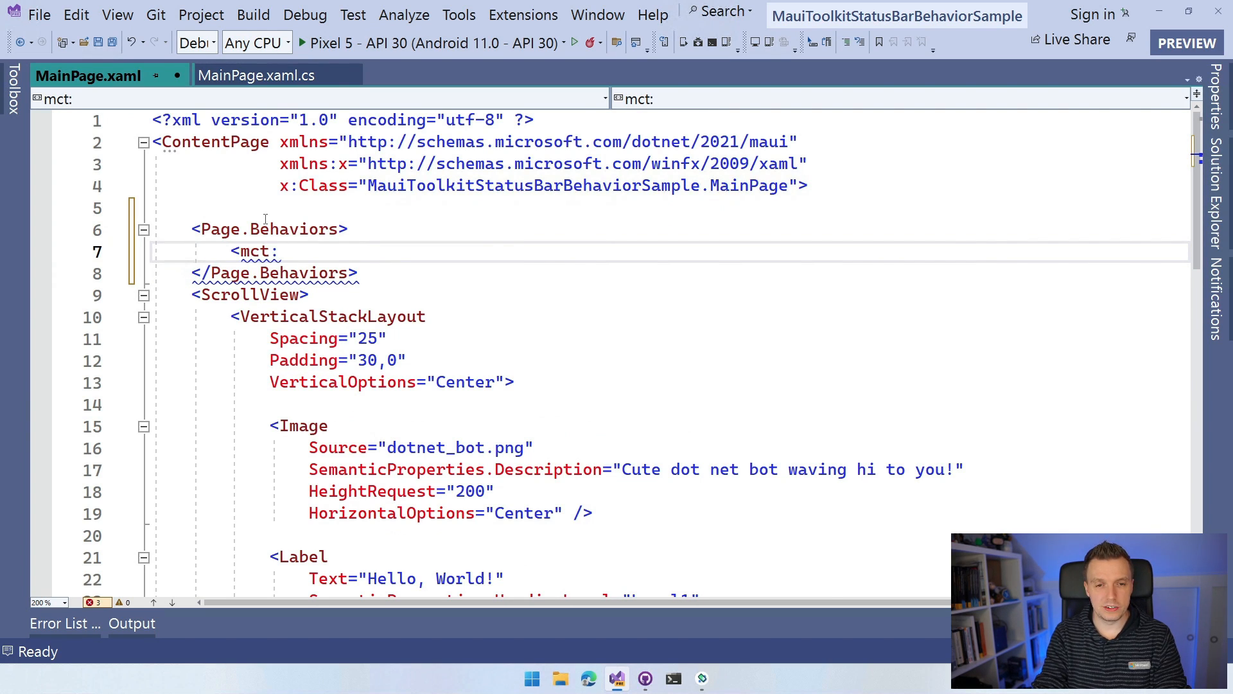
{"action": "type", "text": "Status"}
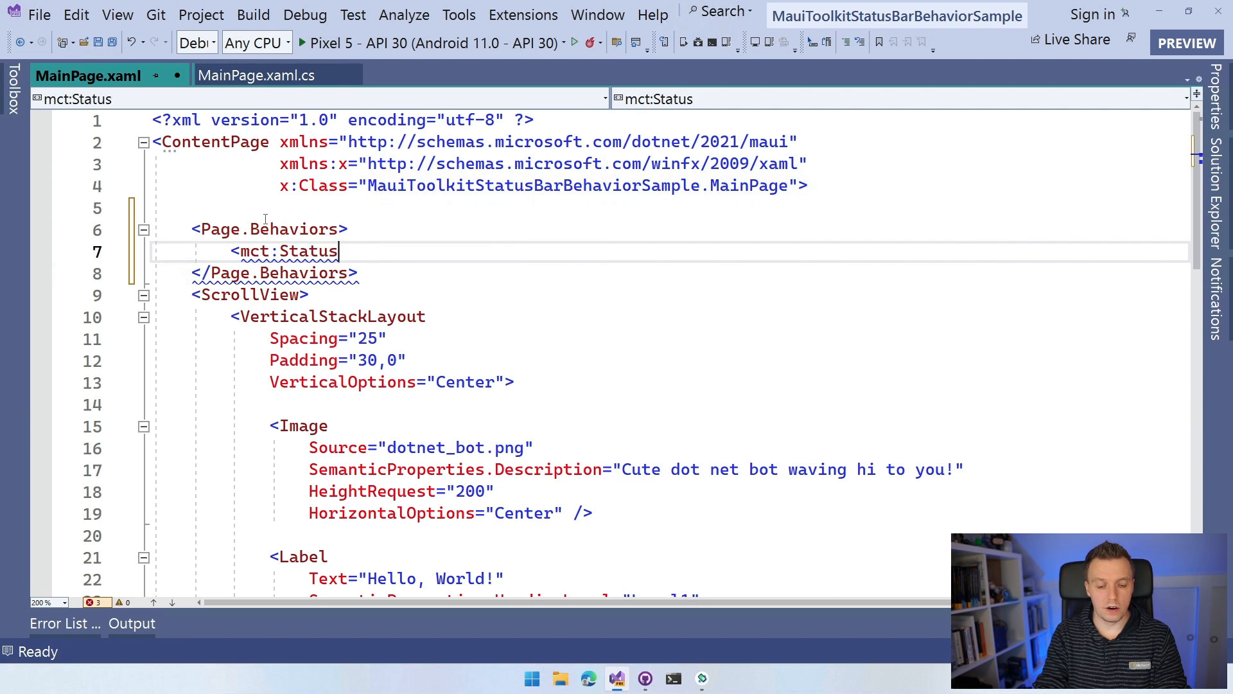
{"action": "type", "text": "BarBehav"}
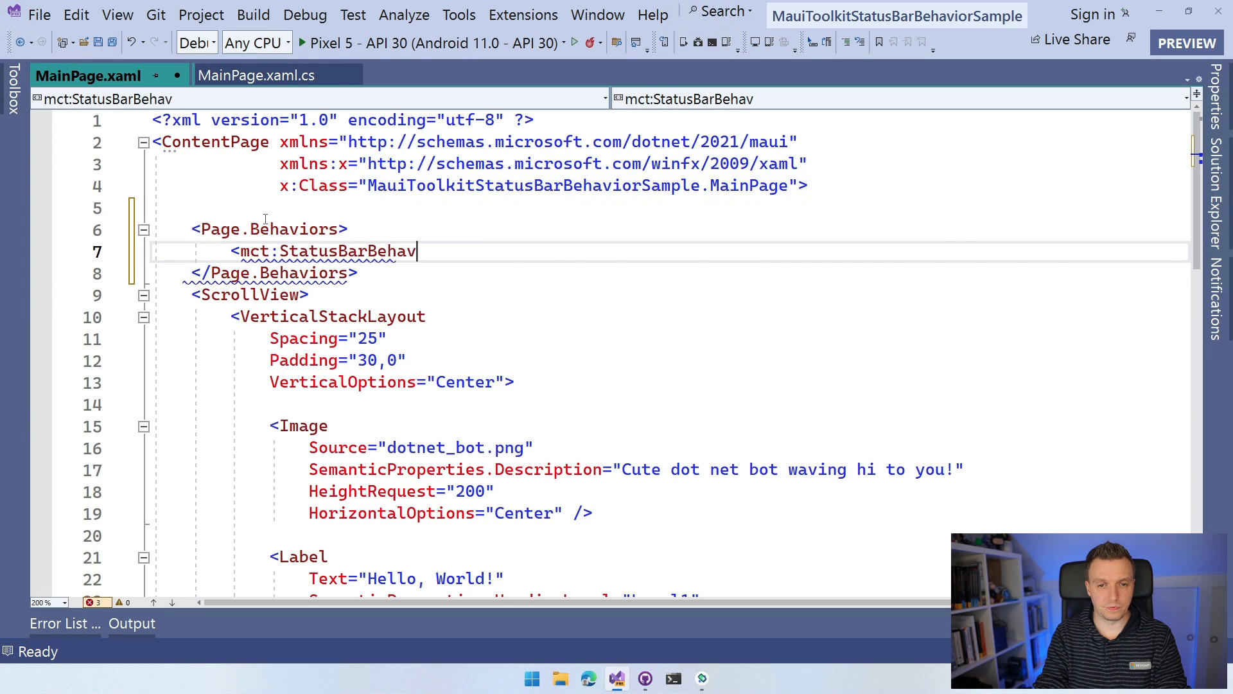
{"action": "type", "text": "ior />"}
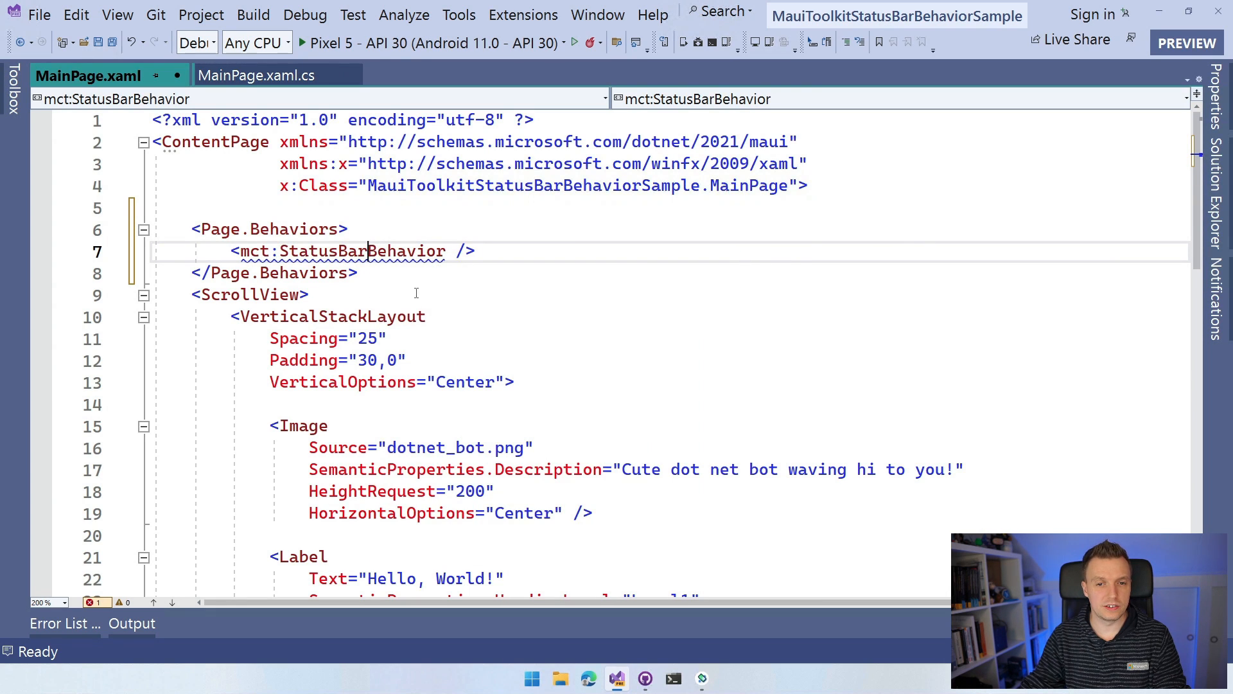
{"action": "left_click", "coordinate": [821, 163]}
{"action": "type", "text": "xmlns:mct=\""}
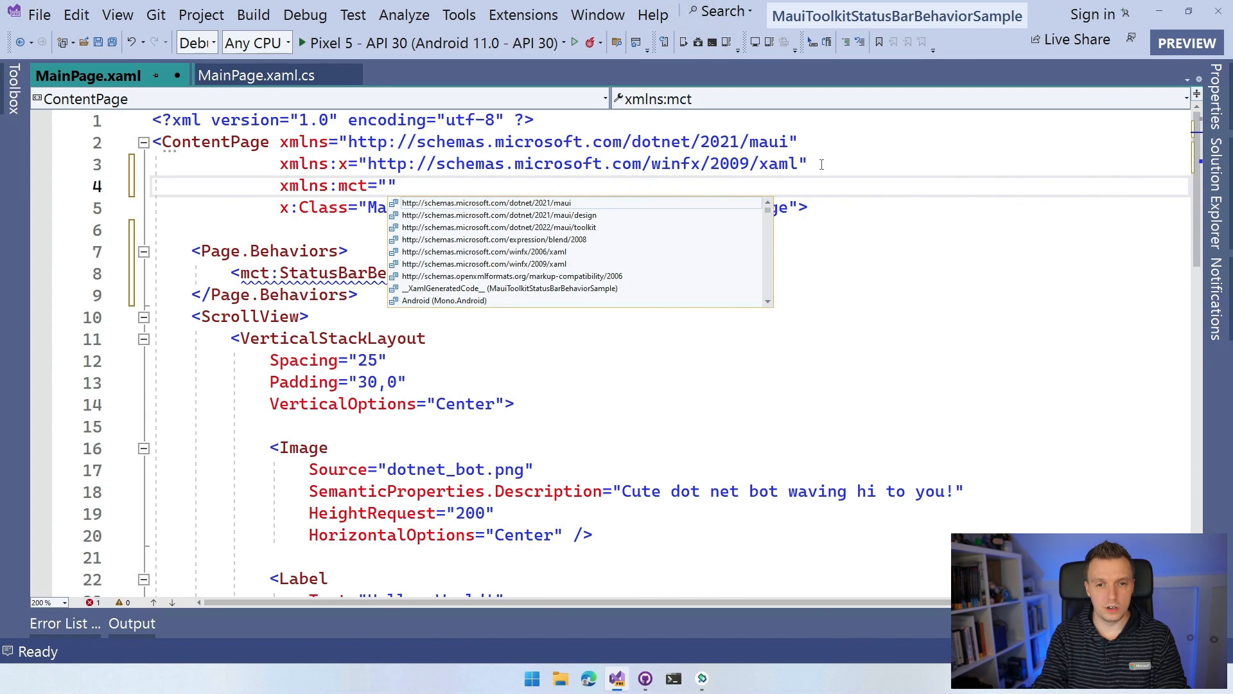
Step: Declare xmlns:mct pointing to CommunityToolkit.Maui.Behaviors in the CommunityToolkit.Maui assembly
{"action": "type", "text": "CommunityToolkit.Maui.Core.Views;assembly=CommunityToolkit.Maui.Core"}
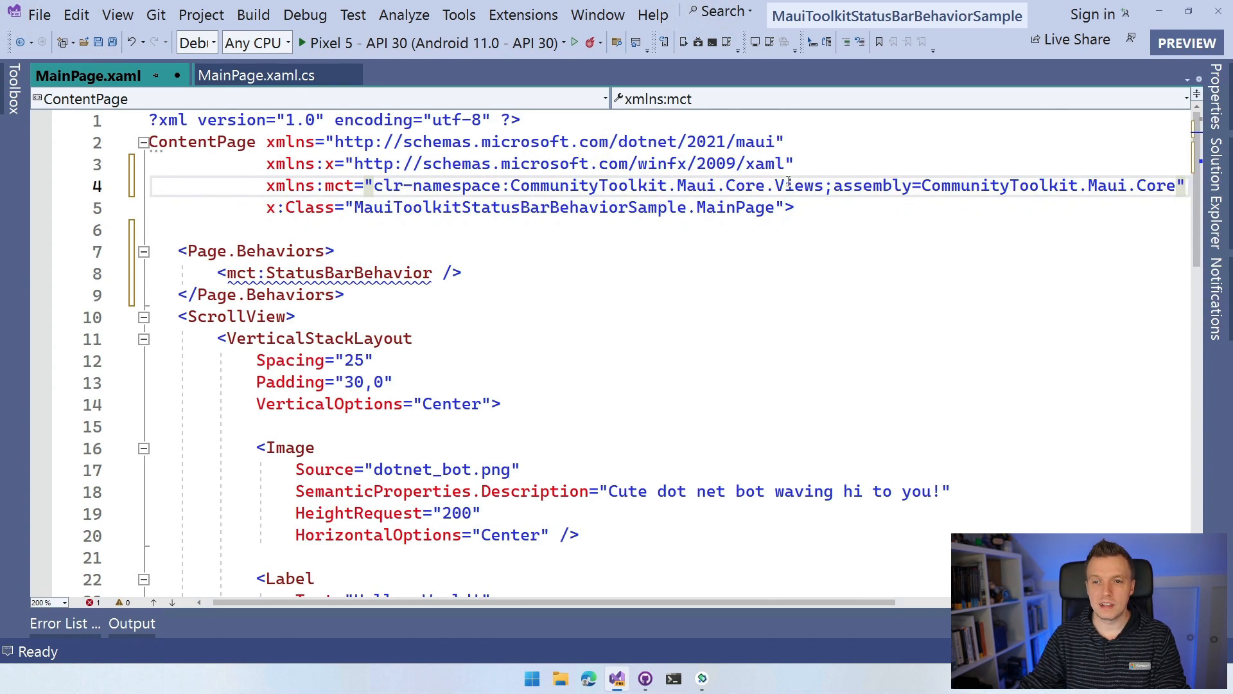
{"action": "double_click", "coordinate": [743, 185]}
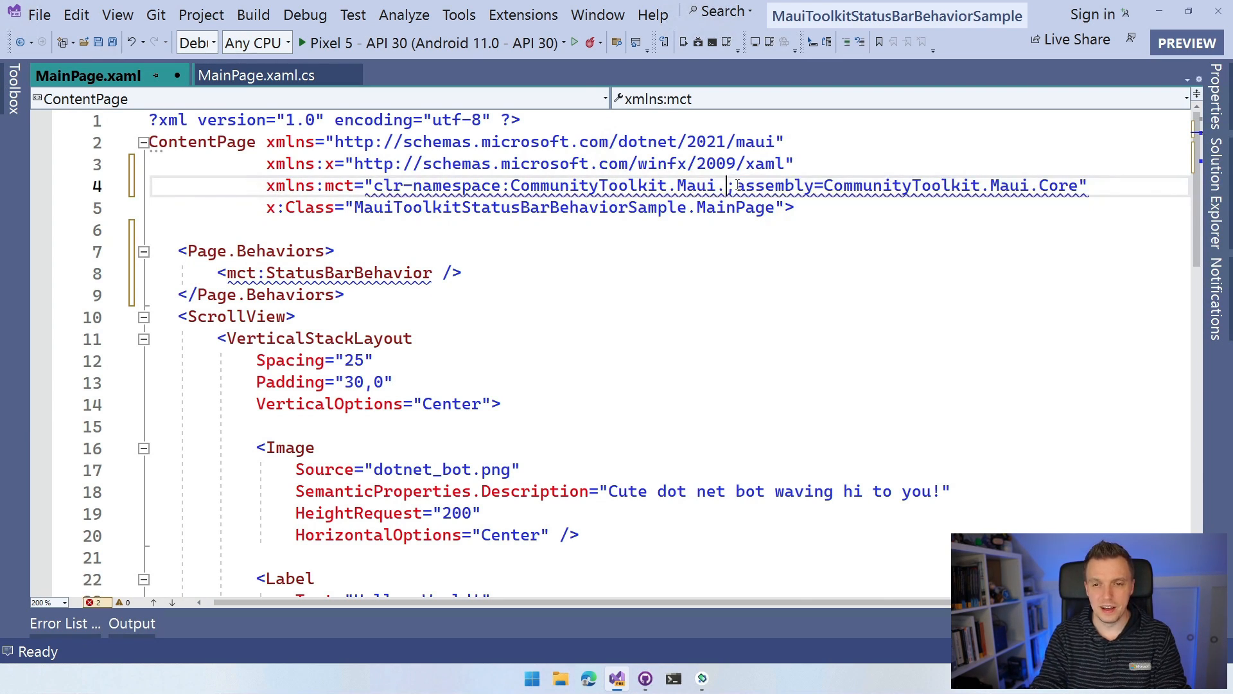
{"action": "type", "text": "B"}
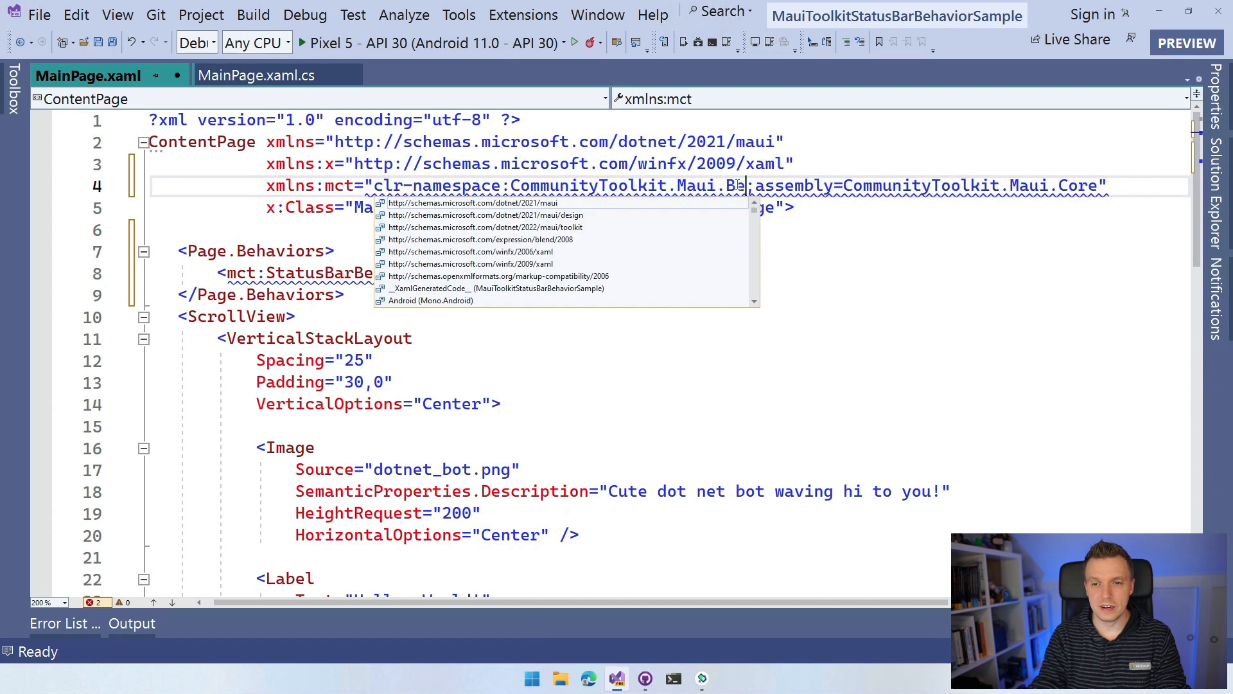
{"action": "type", "text": "ehaviors"}
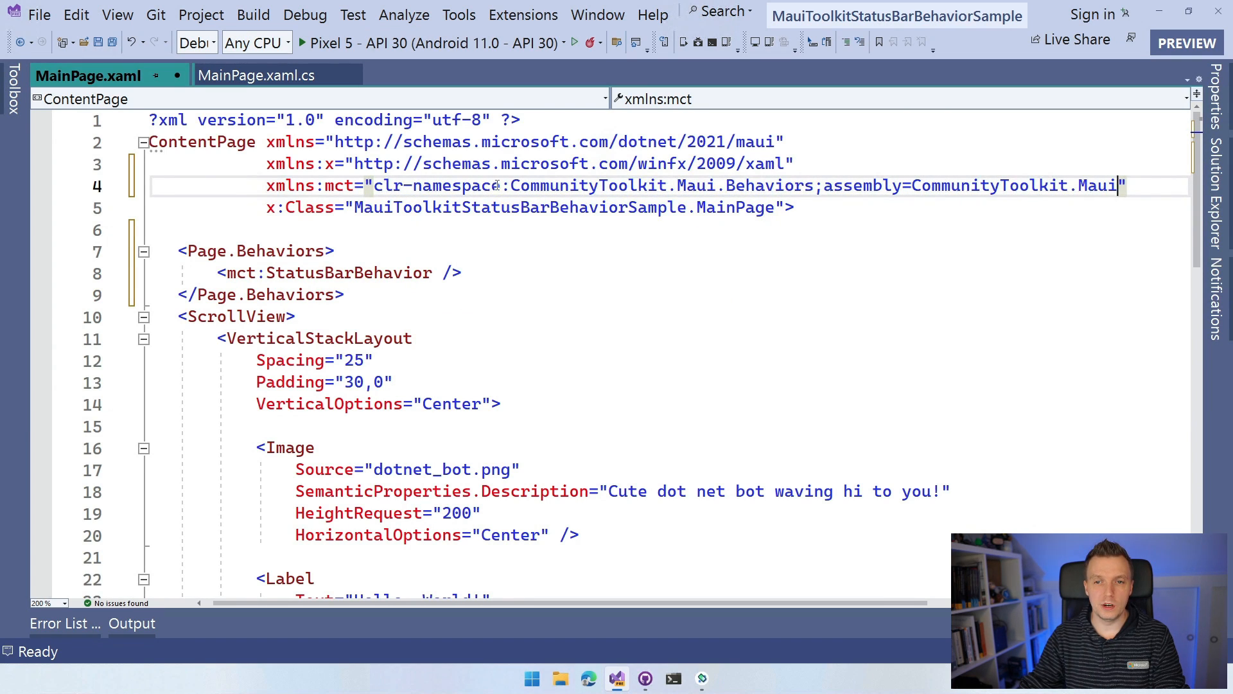
{"action": "left_click_drag", "start_coordinate": [512, 185], "coordinate": [795, 185]}
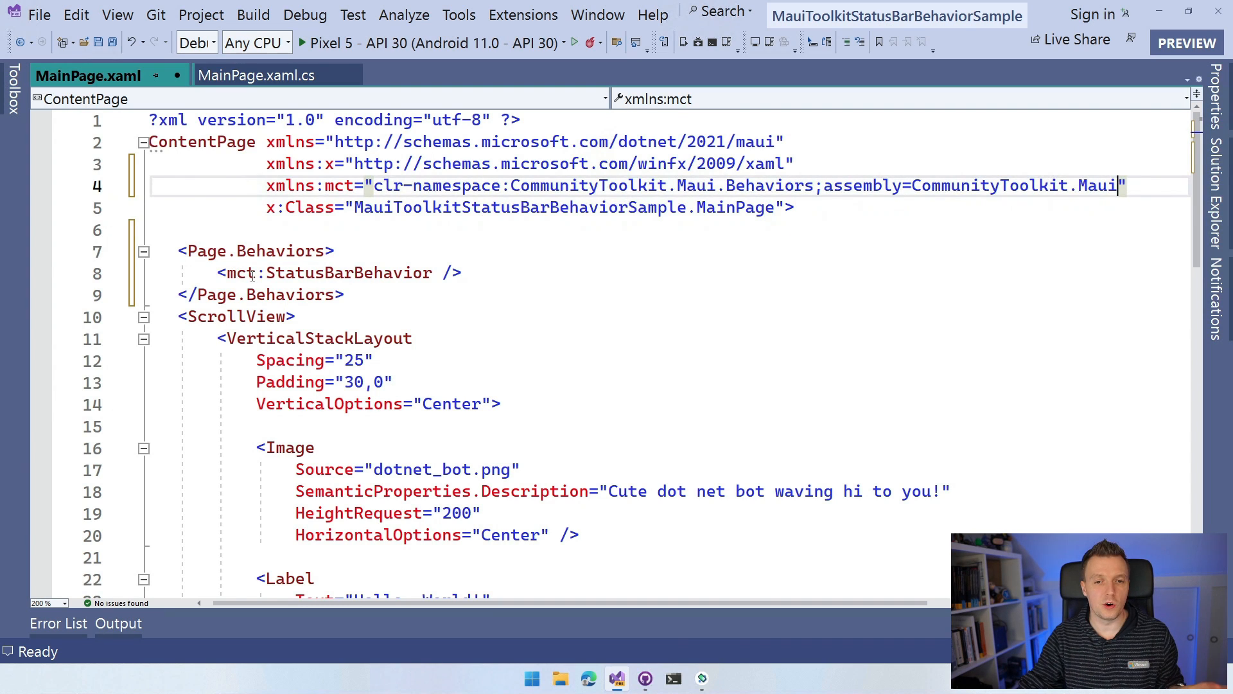
Step: Try StatusBarColor="Pink" and StatusBarStyle attributes on the StatusBarBehavior tag, then remove them
{"action": "left_click", "coordinate": [430, 272]}
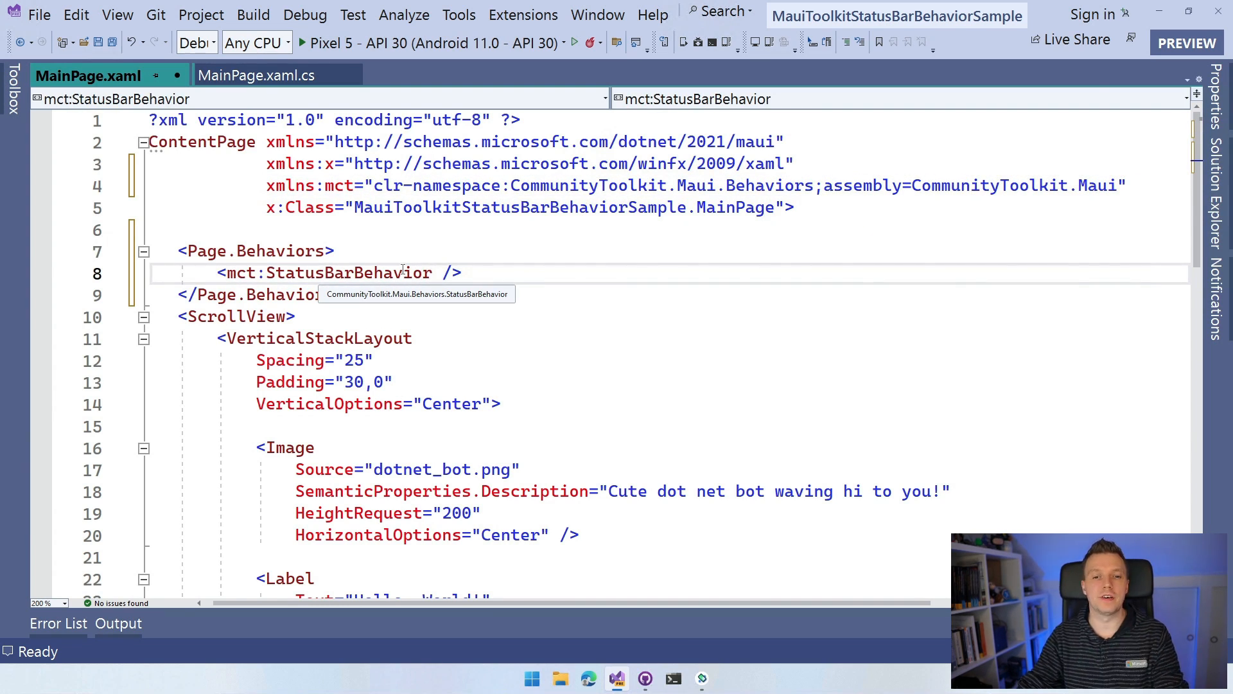
{"action": "type", "text": "St"}
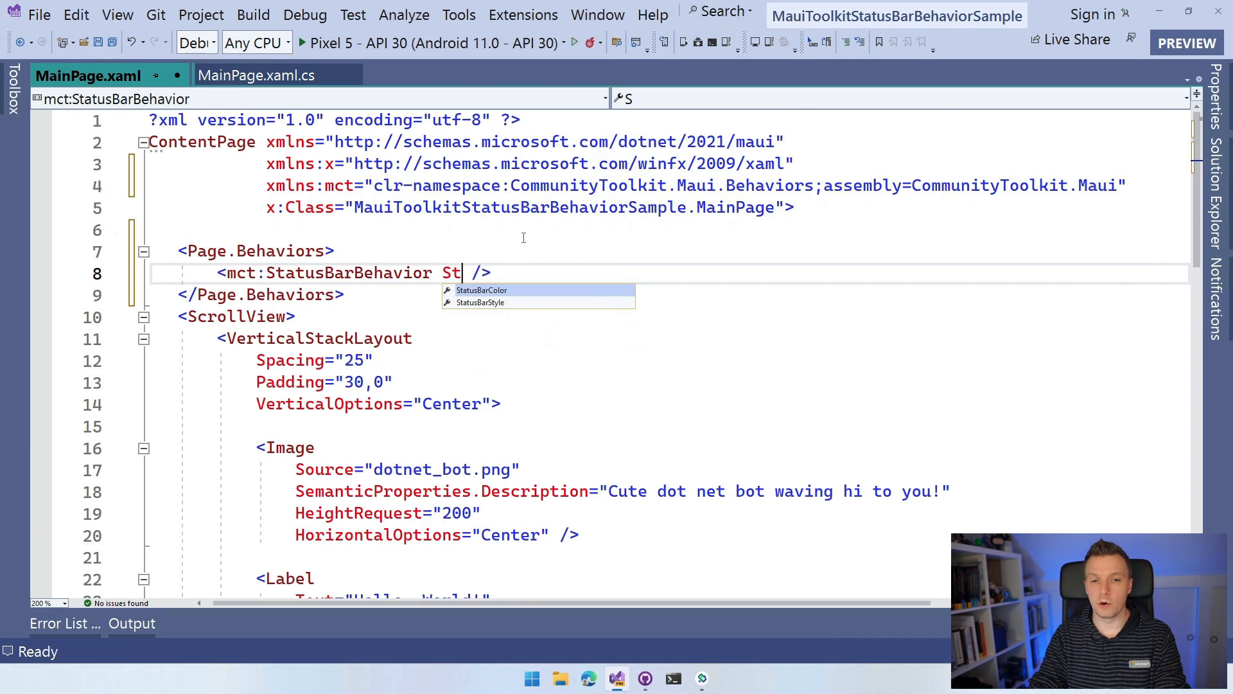
{"action": "type", "text": "atusBarColor=\""}
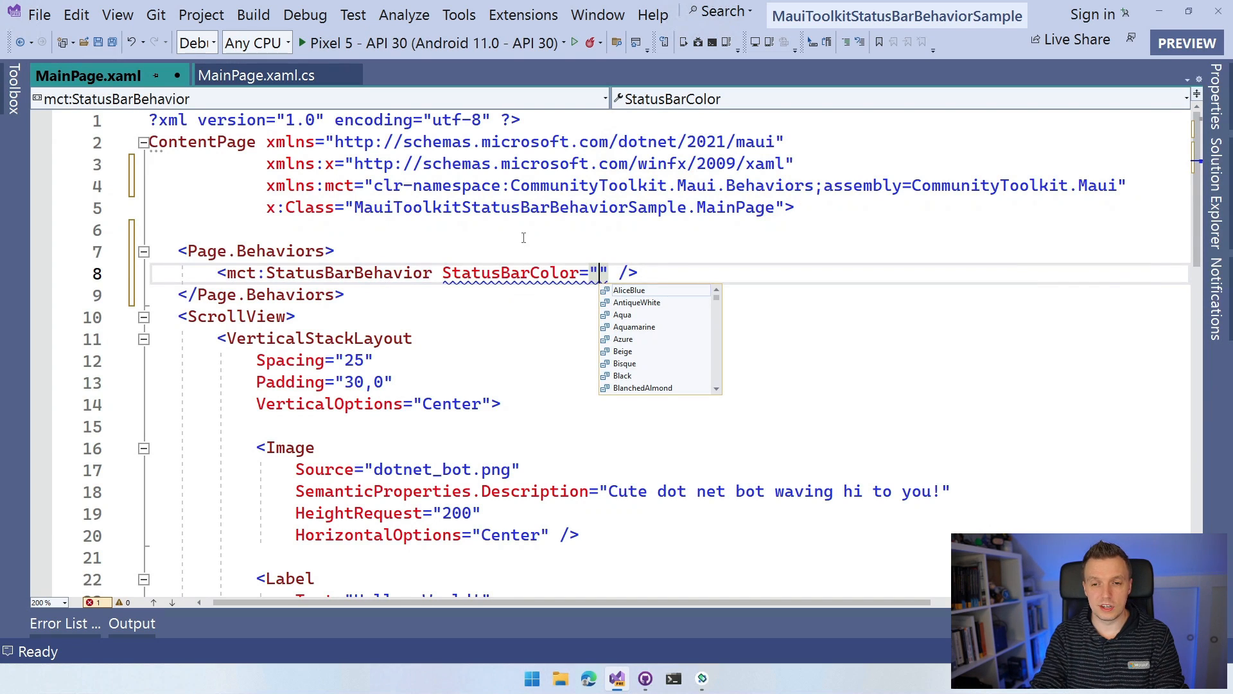
{"action": "type", "text": "Pink"}
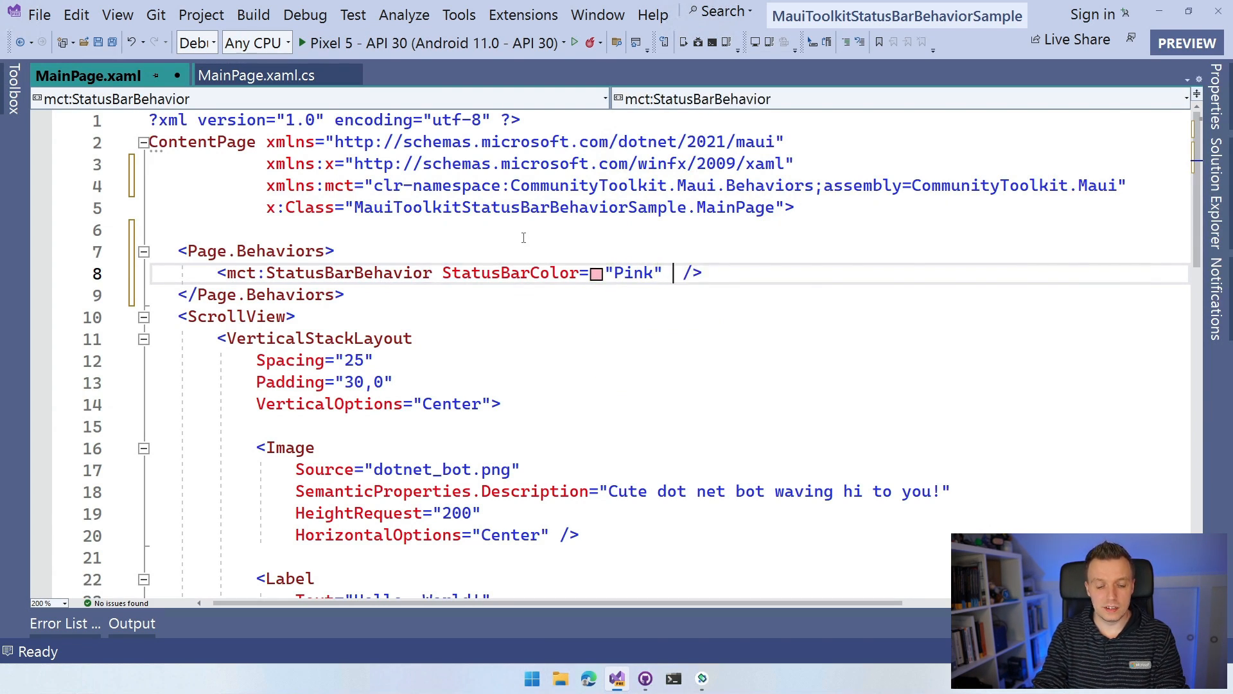
{"action": "type", "text": "Styl"}
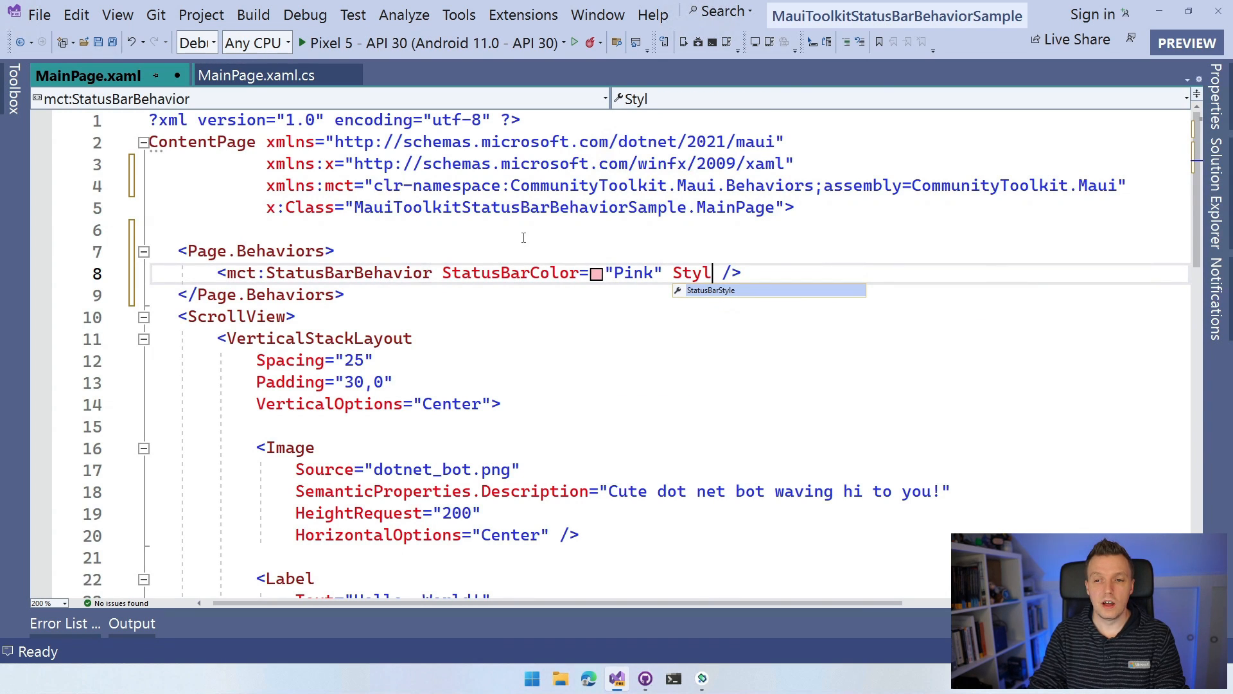
{"action": "type", "text": "StatusBarStyle=\""}
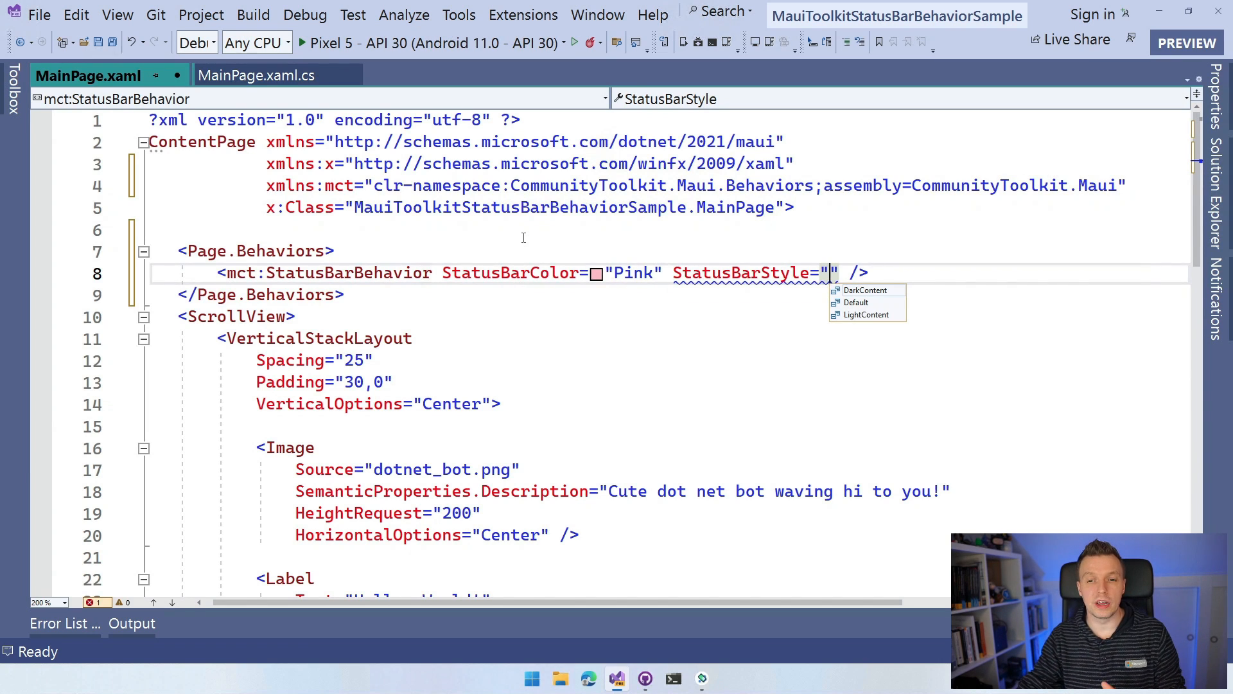
{"action": "mouse_move", "coordinate": [608, 272]}
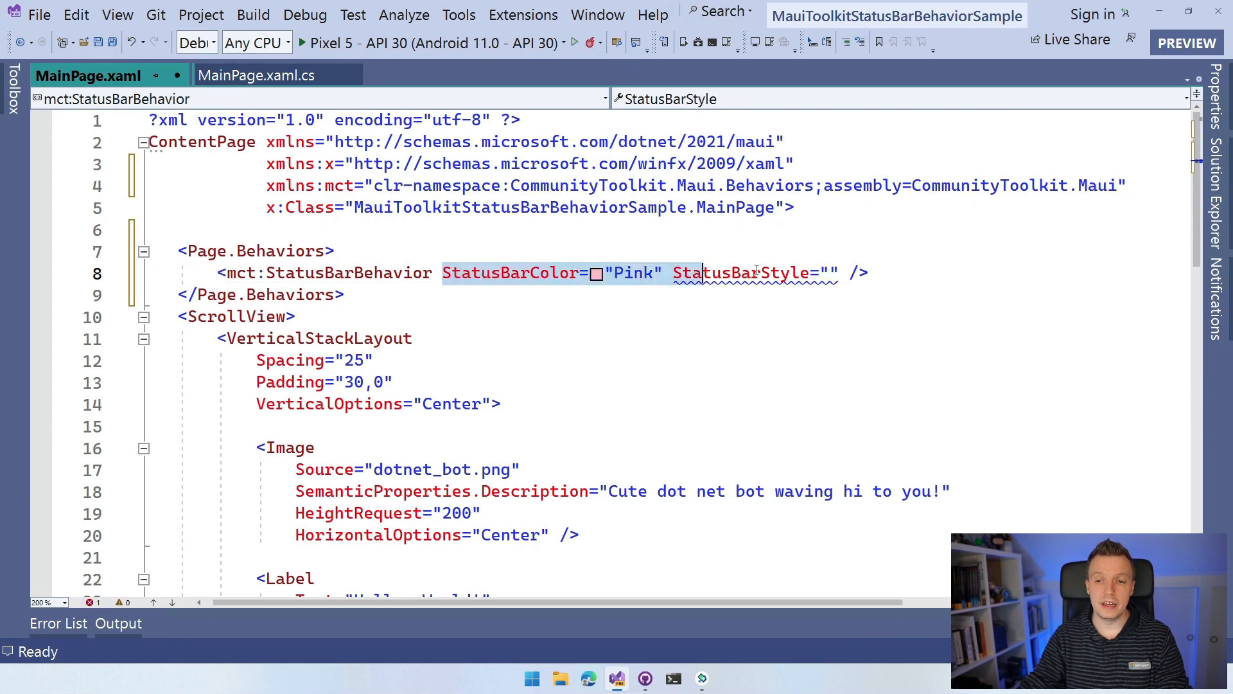
{"action": "mouse_move", "coordinate": [719, 273]}
{"action": "type", "text": "{Binding "}
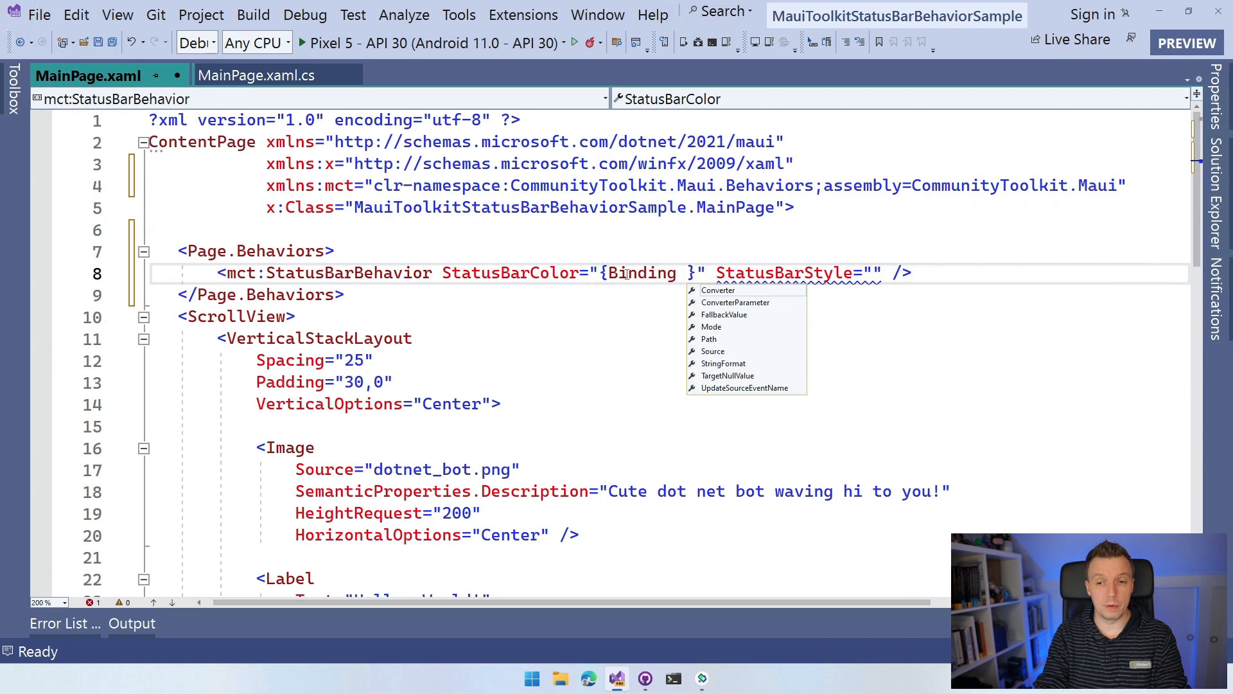
{"action": "type", "text": "Colo"}
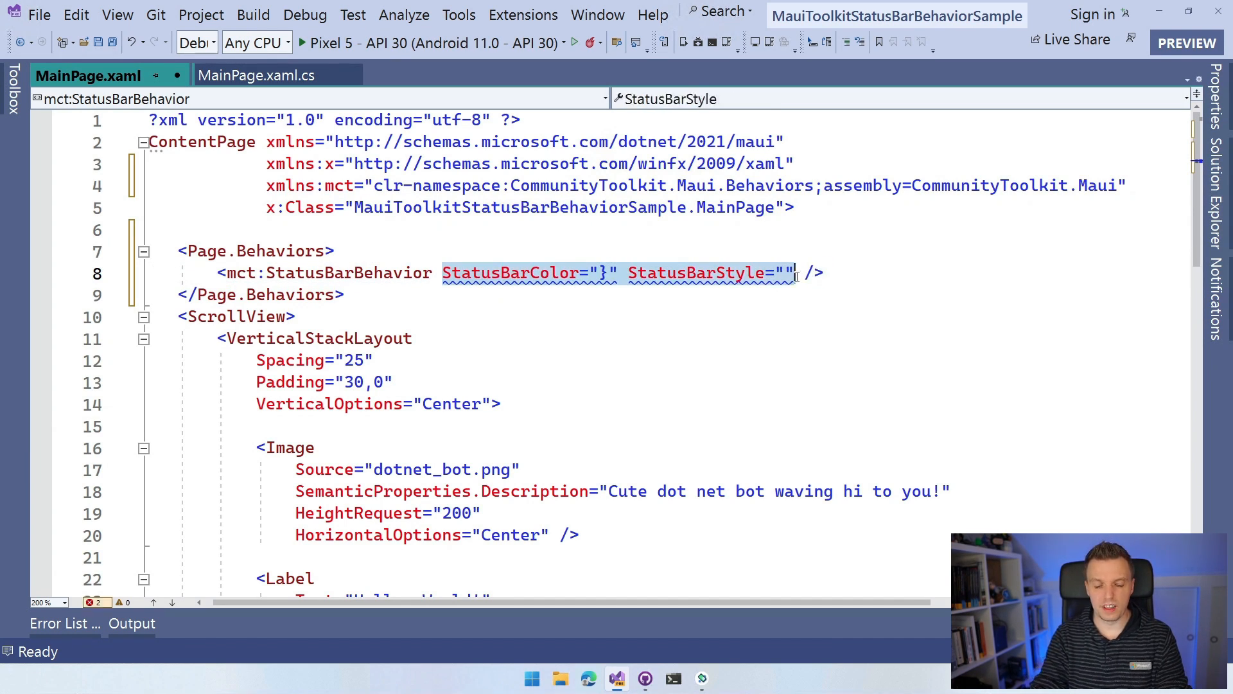
Step: Name the StatusBarBehavior x:Name="statusBar" and move to the MainPage.xaml.cs code-behind
{"action": "type", "text": "x:Nam"}
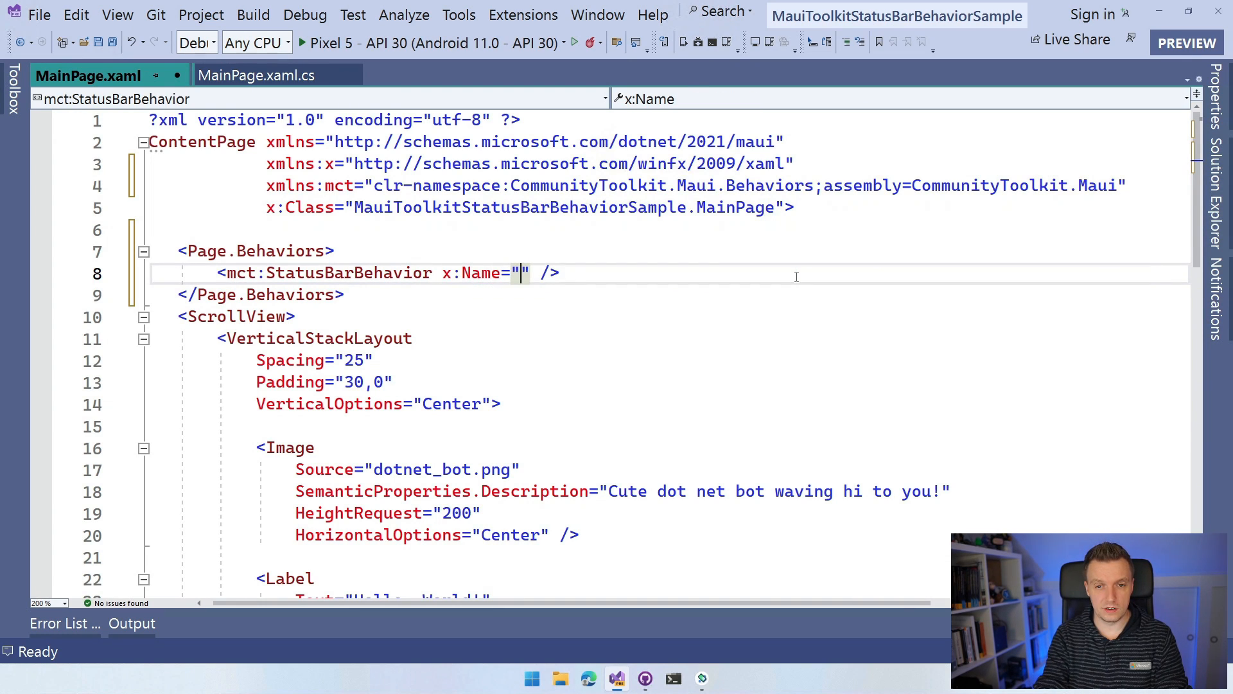
{"action": "type", "text": "statusBar"}
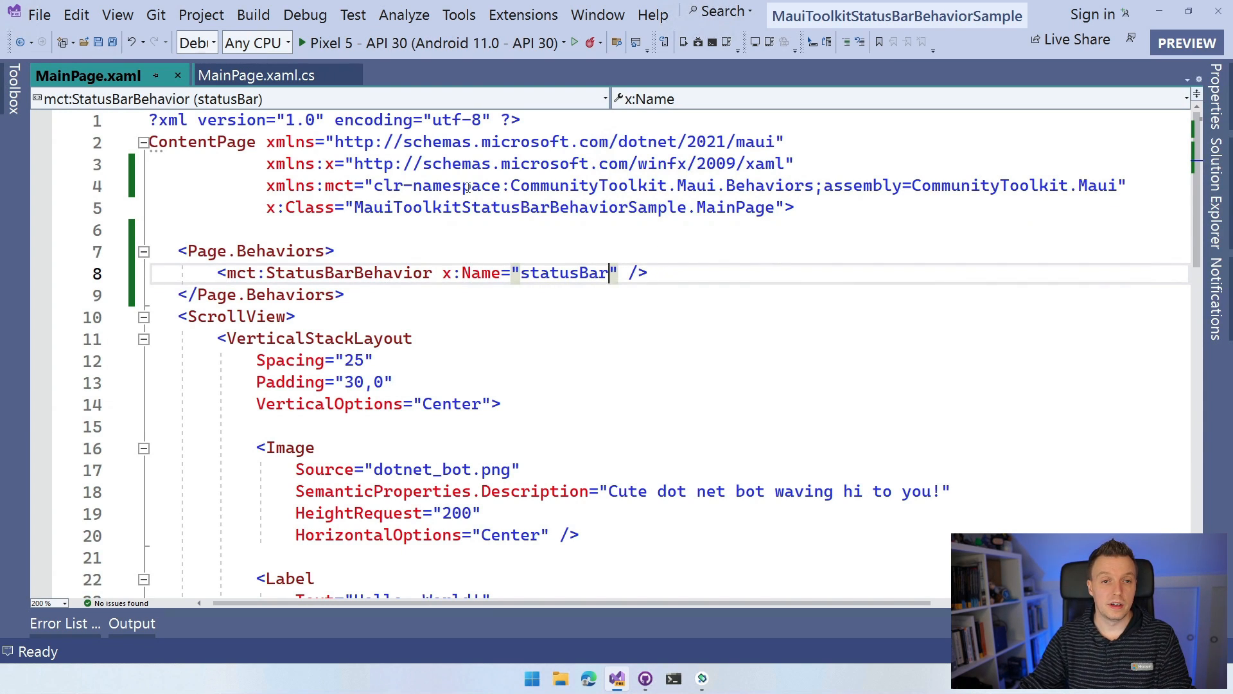
{"action": "left_click", "coordinate": [254, 75]}
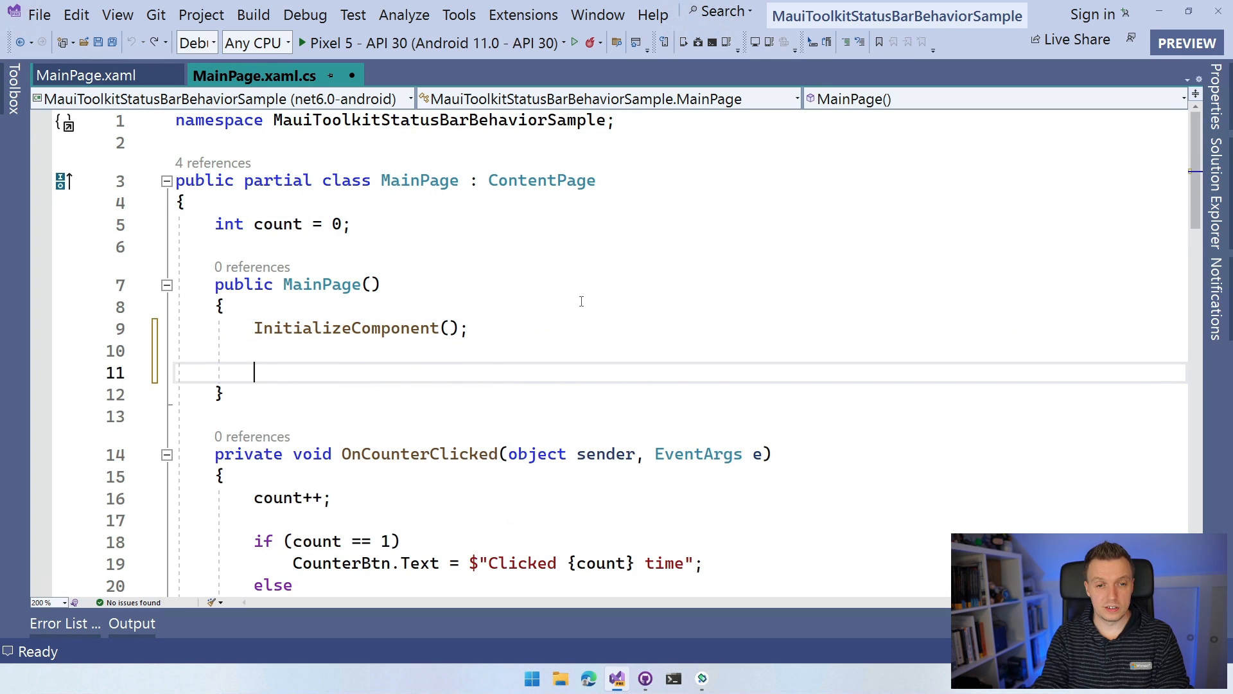
Step: After InitializeComponent, set statusBar.StatusBarColor = Colors.Pink and StatusBarStyle = DarkContent, then select both lines
{"action": "type", "text": "statusBar.c"}
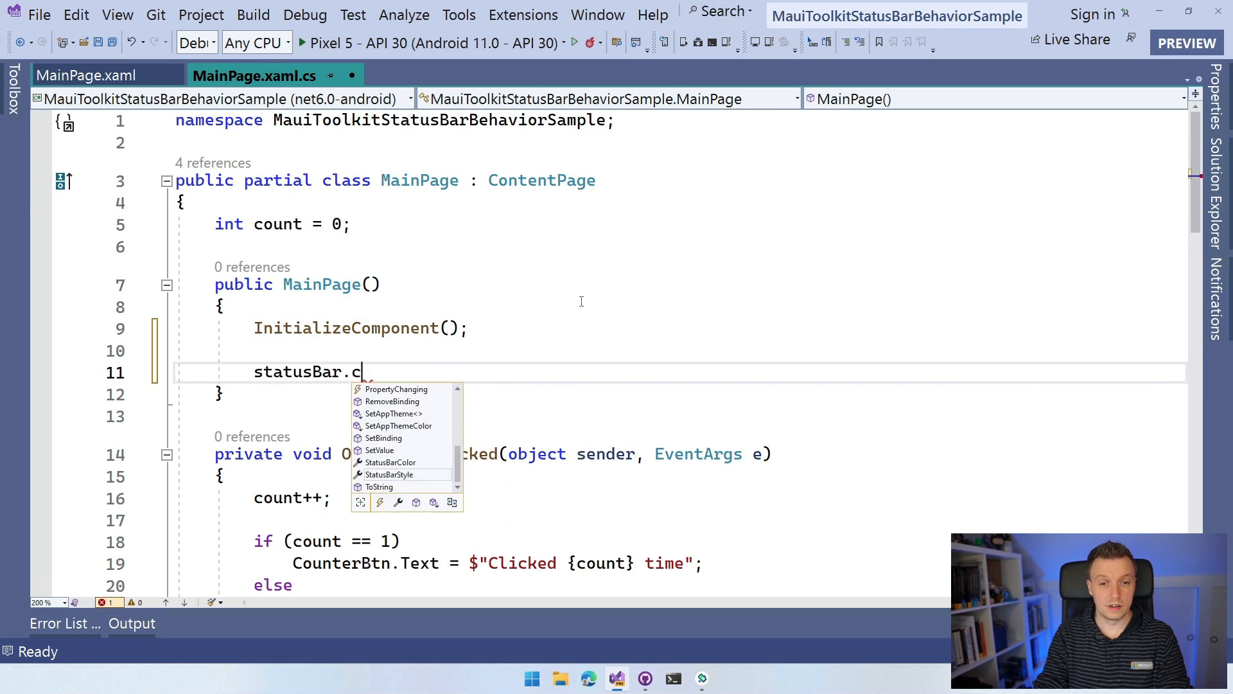
{"action": "type", "text": "StatusBarColor"}
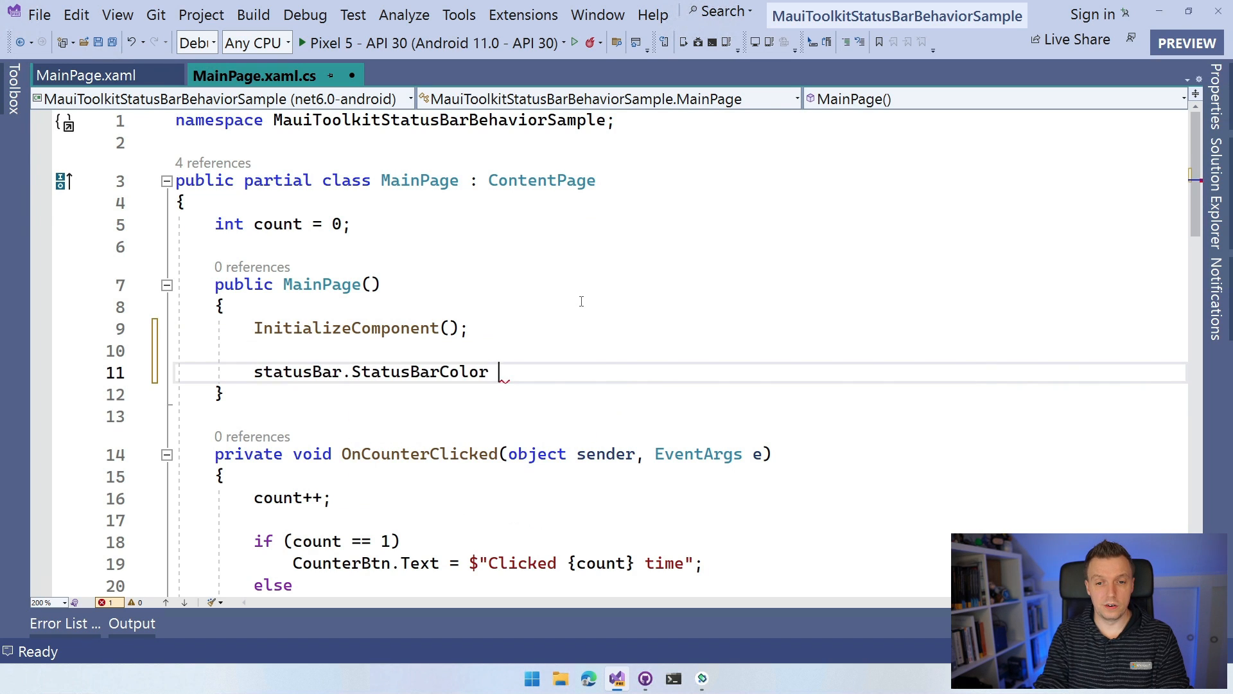
{"action": "type", "text": "= Colors.Pin"}
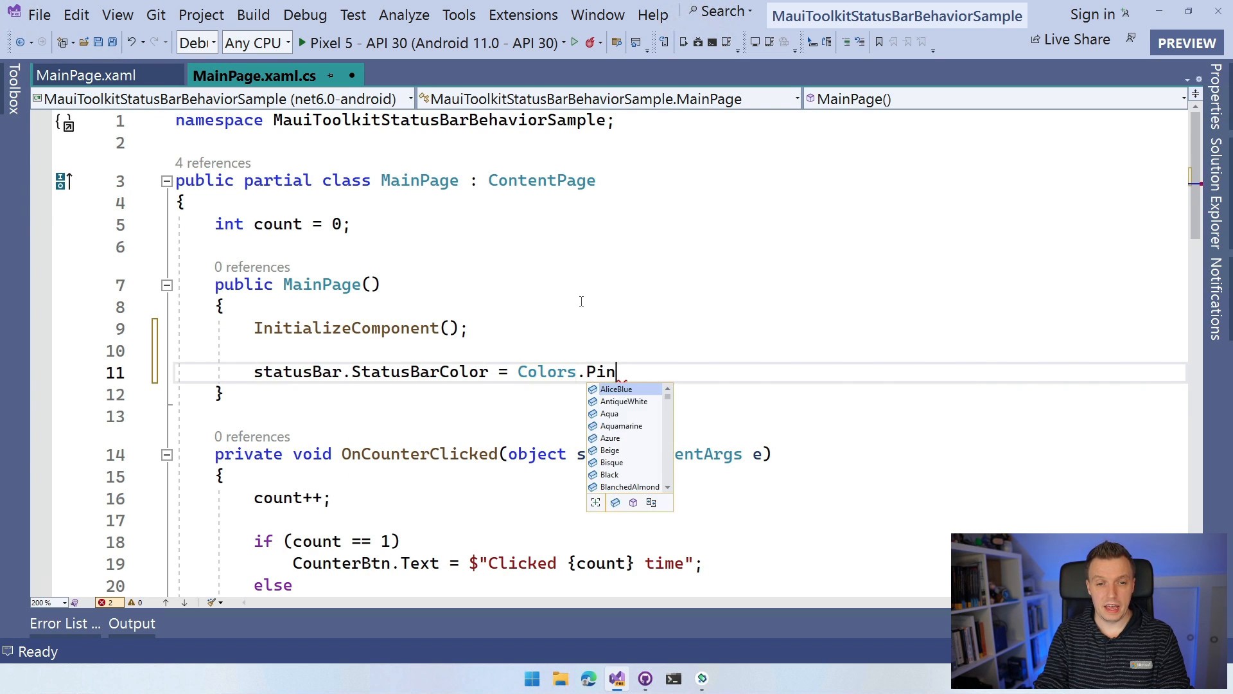
{"action": "type", "text": "k;"}
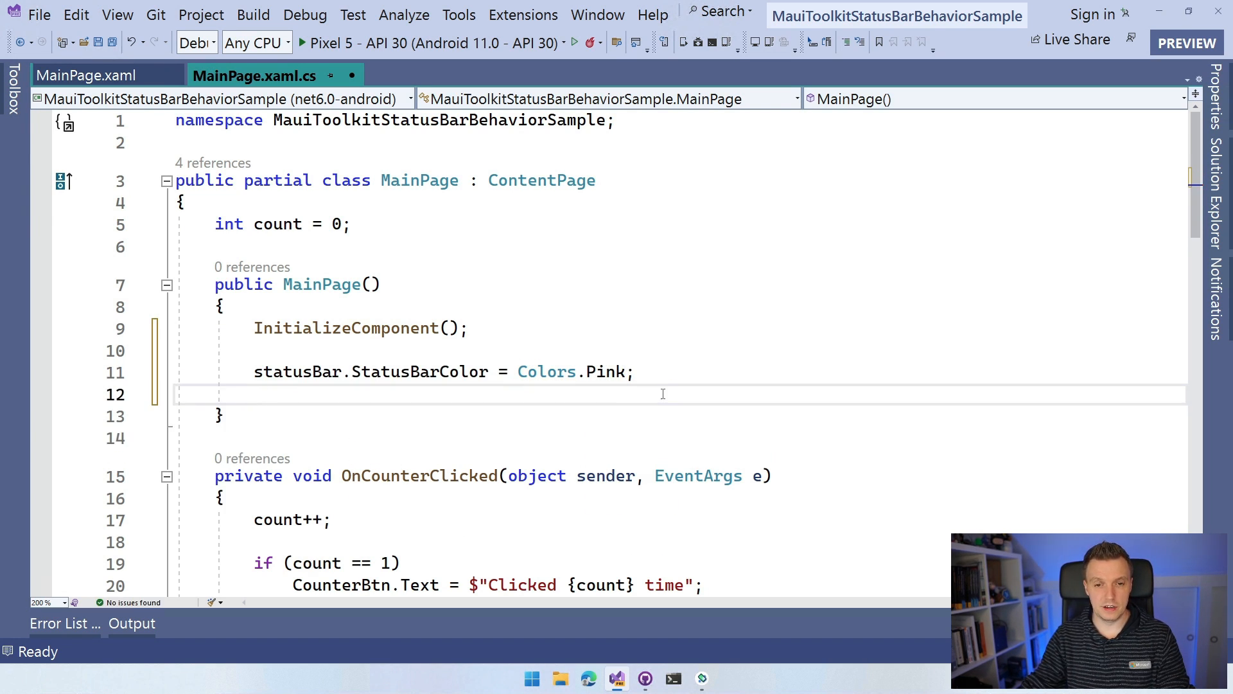
{"action": "type", "text": "statusBar.StatusBarColor = Colors.Pink;"}
{"action": "type", "text": "statusBar.StatusBarStyle = CommunityToolkit.Maui.Core.StatusBarStyle.DarkContent;"}
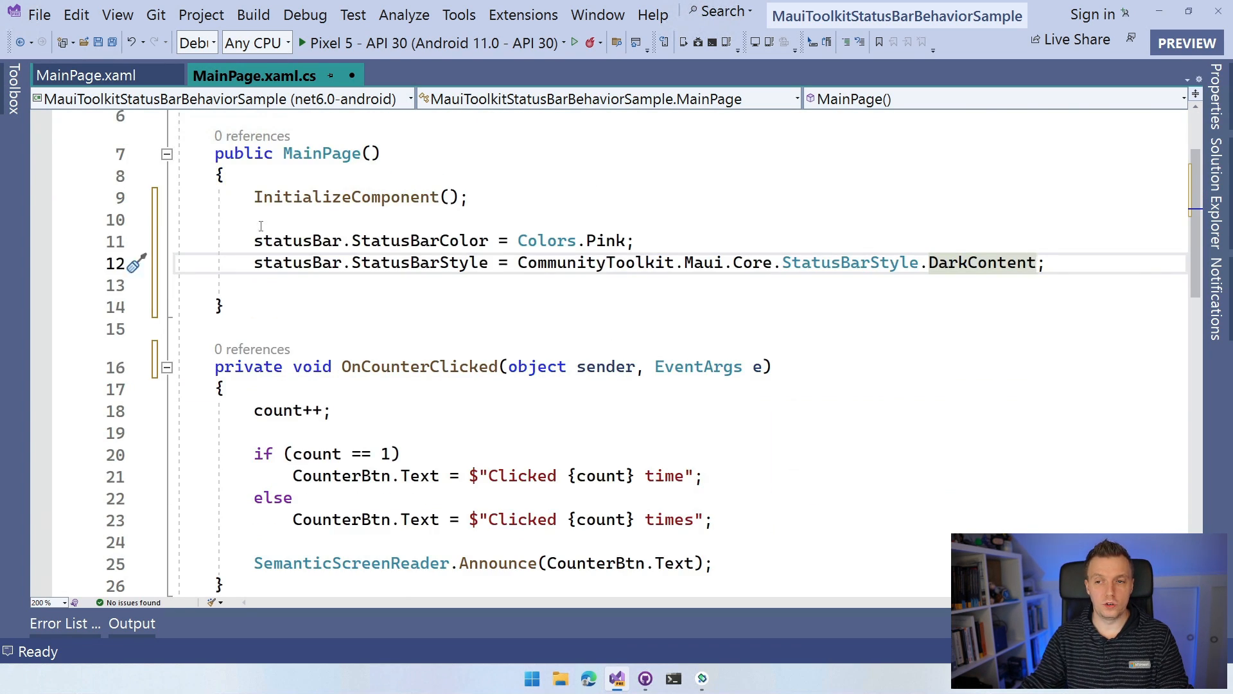
{"action": "left_click_drag", "start_coordinate": [254, 241], "coordinate": [1044, 263]}
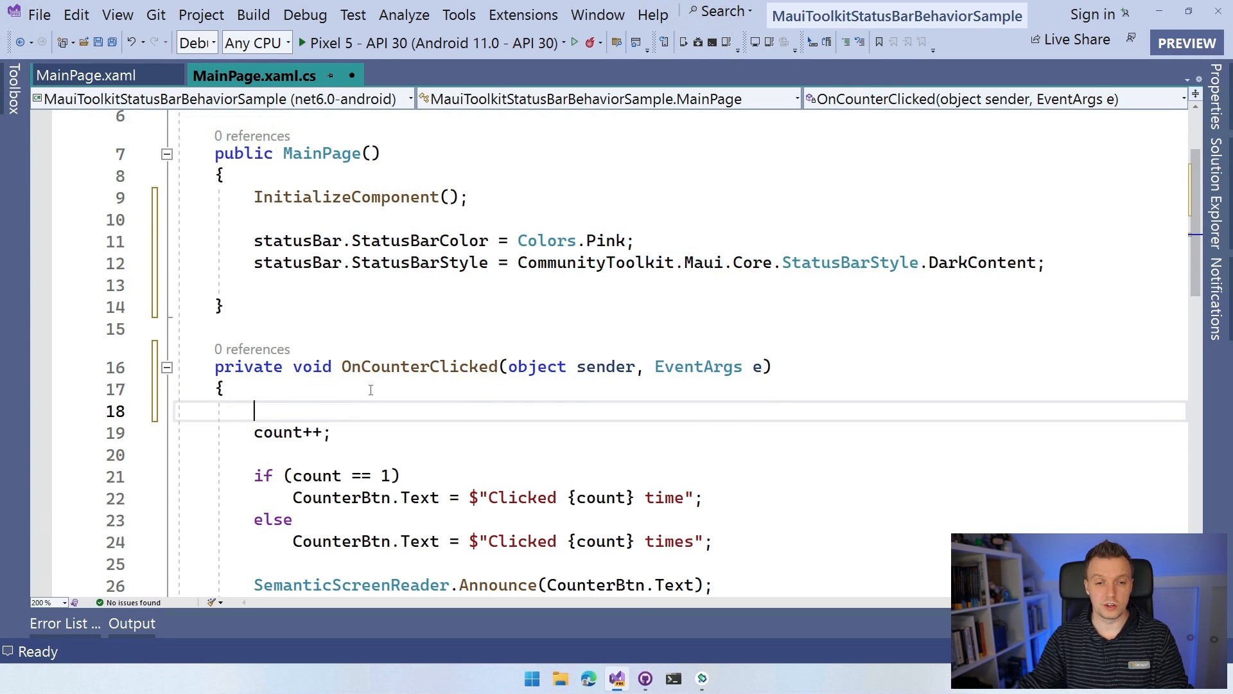
Step: Paste the statusBar lines into OnCounterClicked and change them to Colors.Red with LightContent style
{"action": "type", "text": "statusBar.StatusBarColor = Colors.Pink;"}
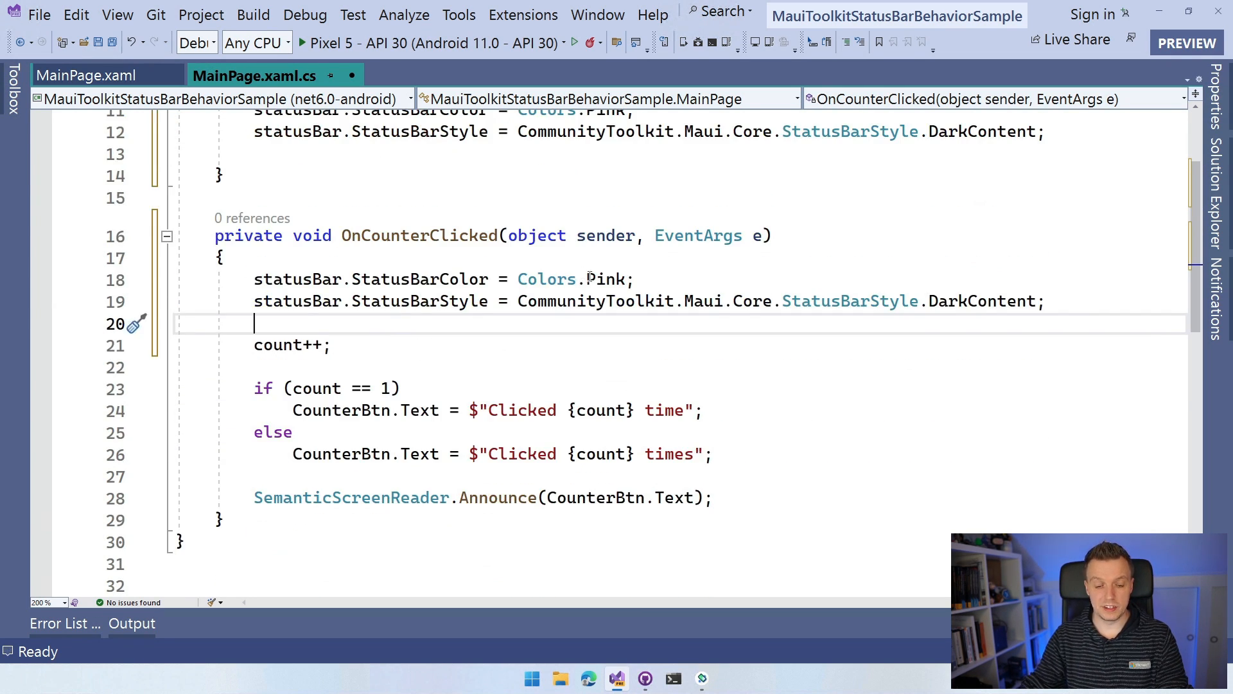
{"action": "type", "text": "Red"}
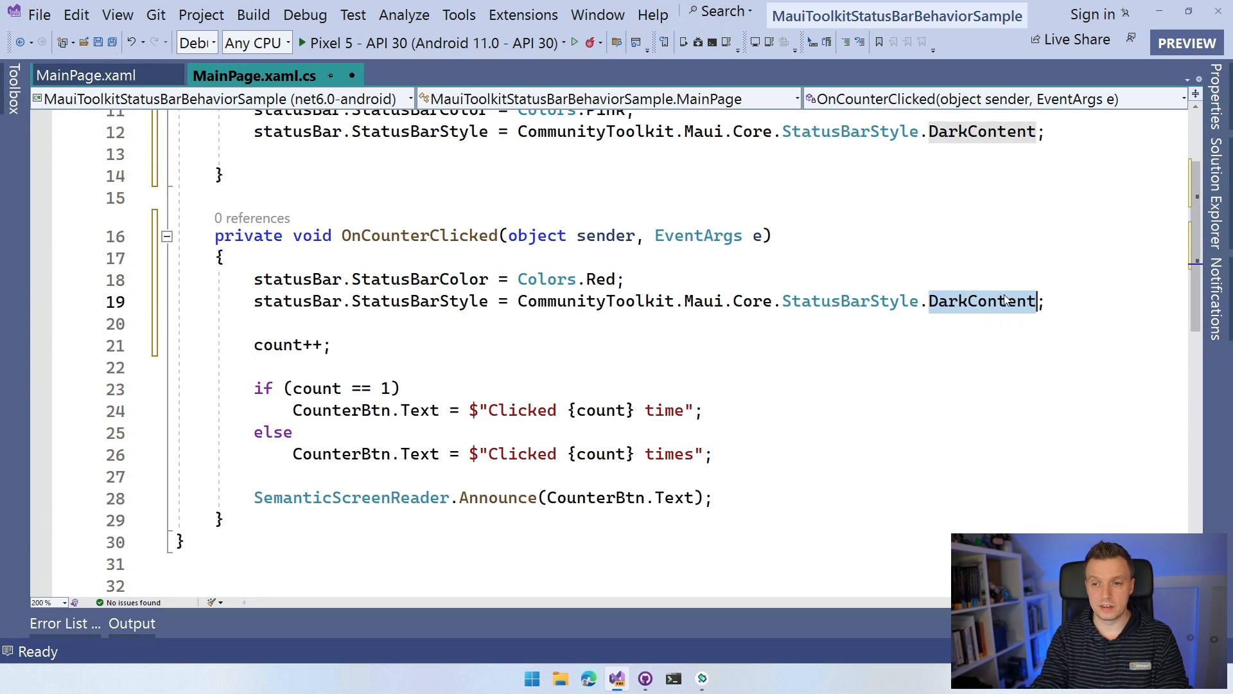
{"action": "type", "text": "LightContent"}
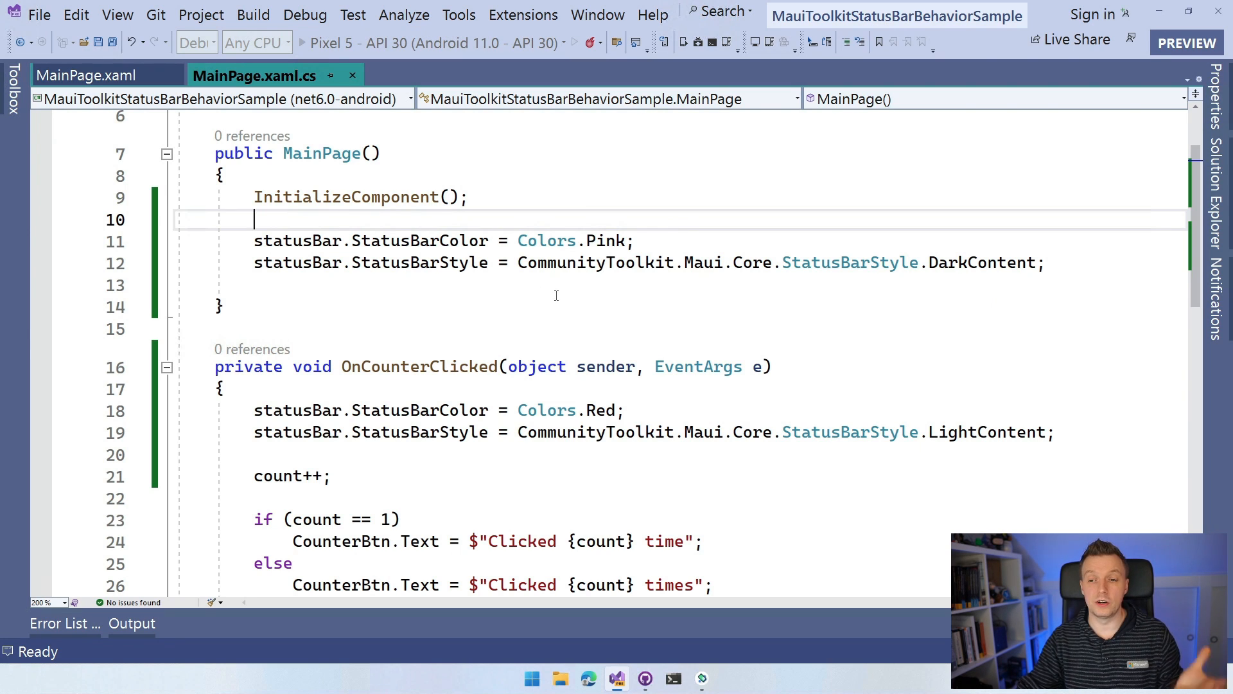
{"action": "mouse_move", "coordinate": [933, 425]}
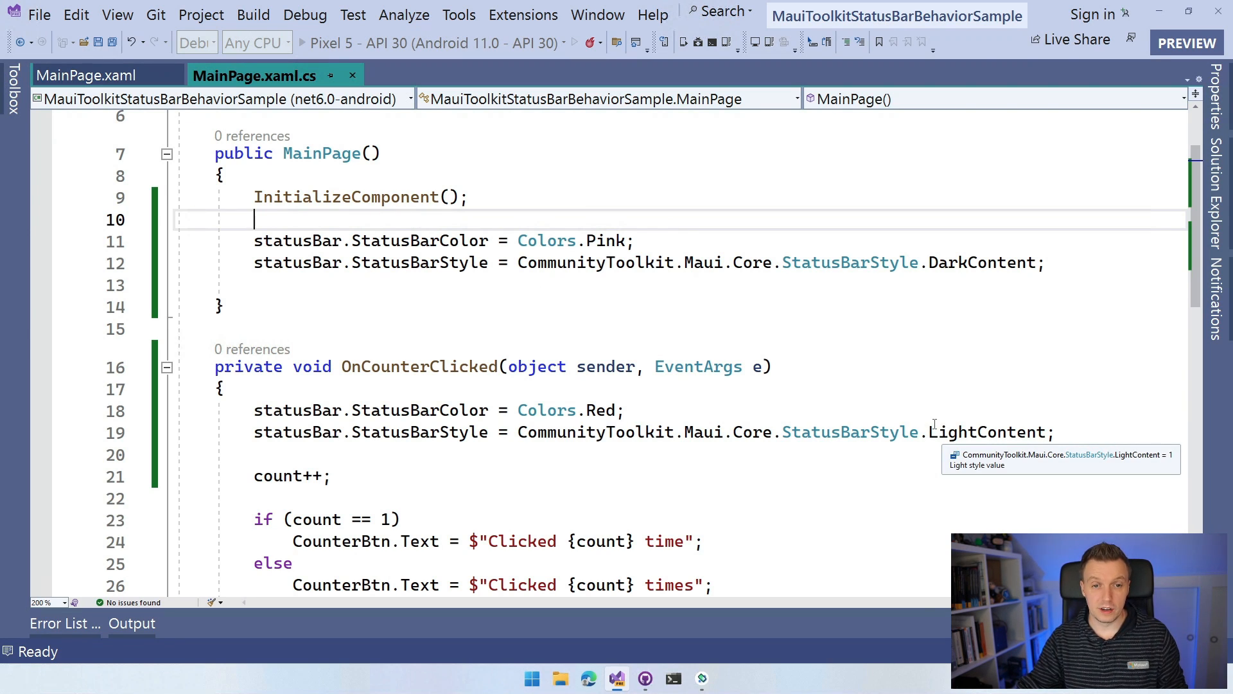
{"action": "mouse_move", "coordinate": [847, 372]}
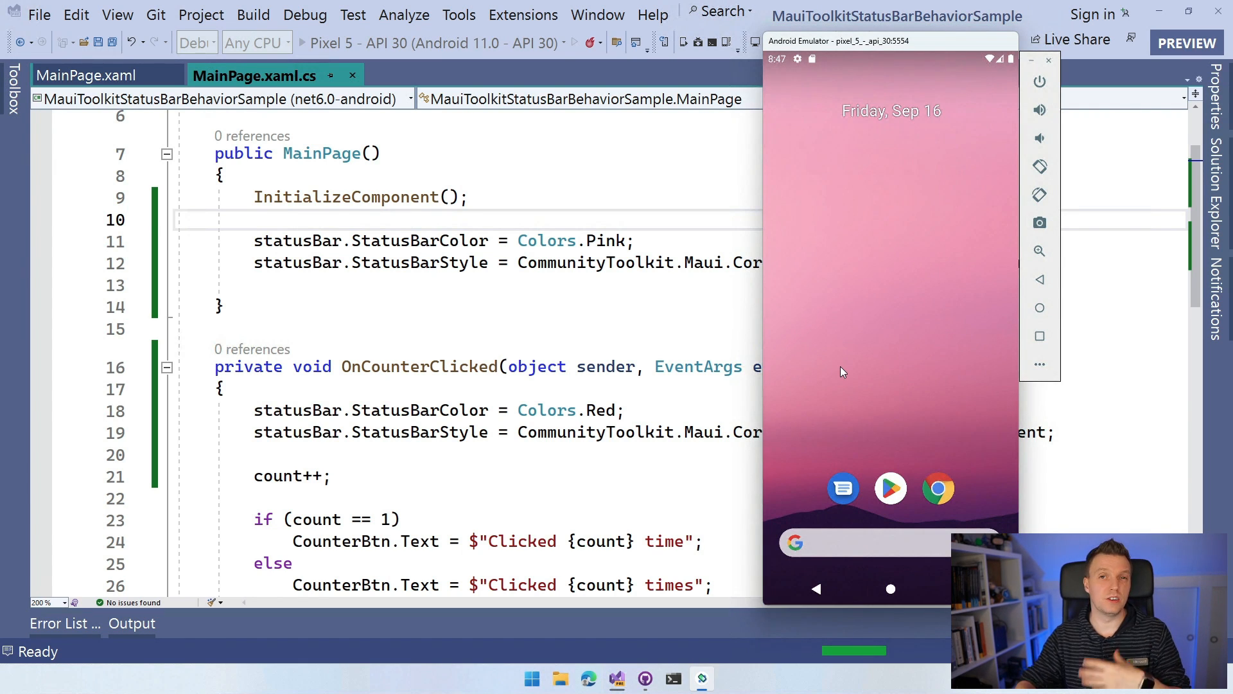
{"action": "mouse_move", "coordinate": [866, 306]}
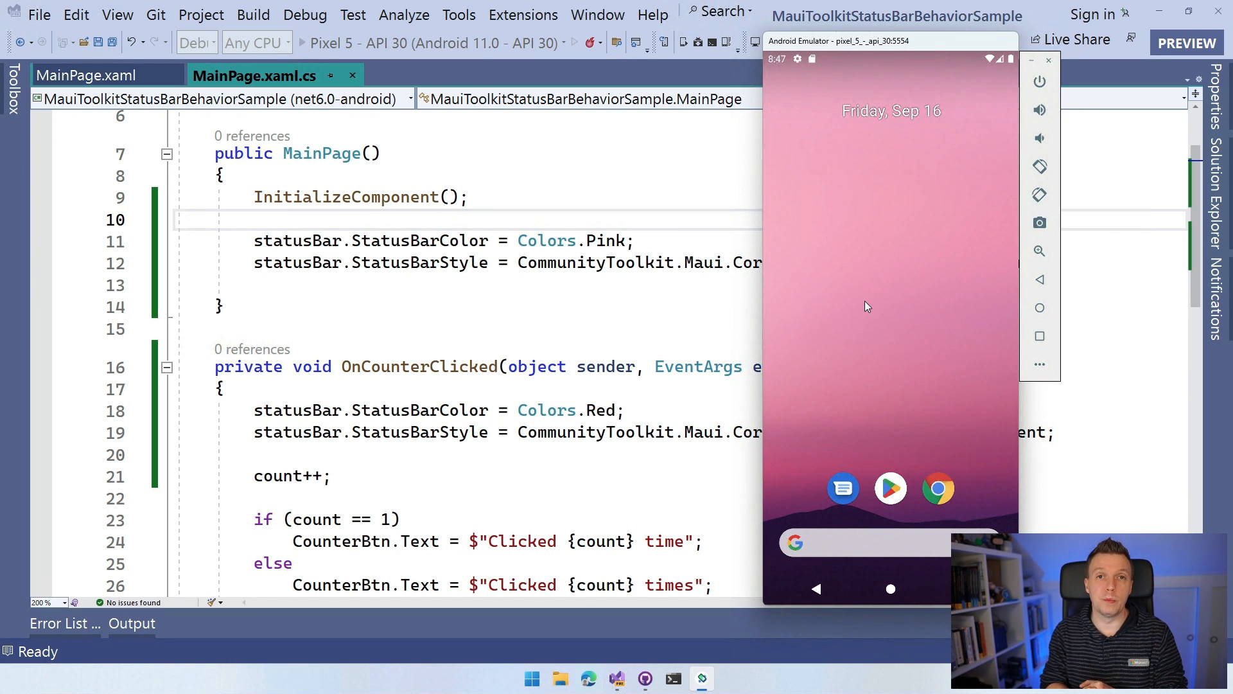
Step: Start debugging on the Pixel 5 emulator and tap the counter button once the Hello, World page loads
{"action": "left_click", "coordinate": [384, 42]}
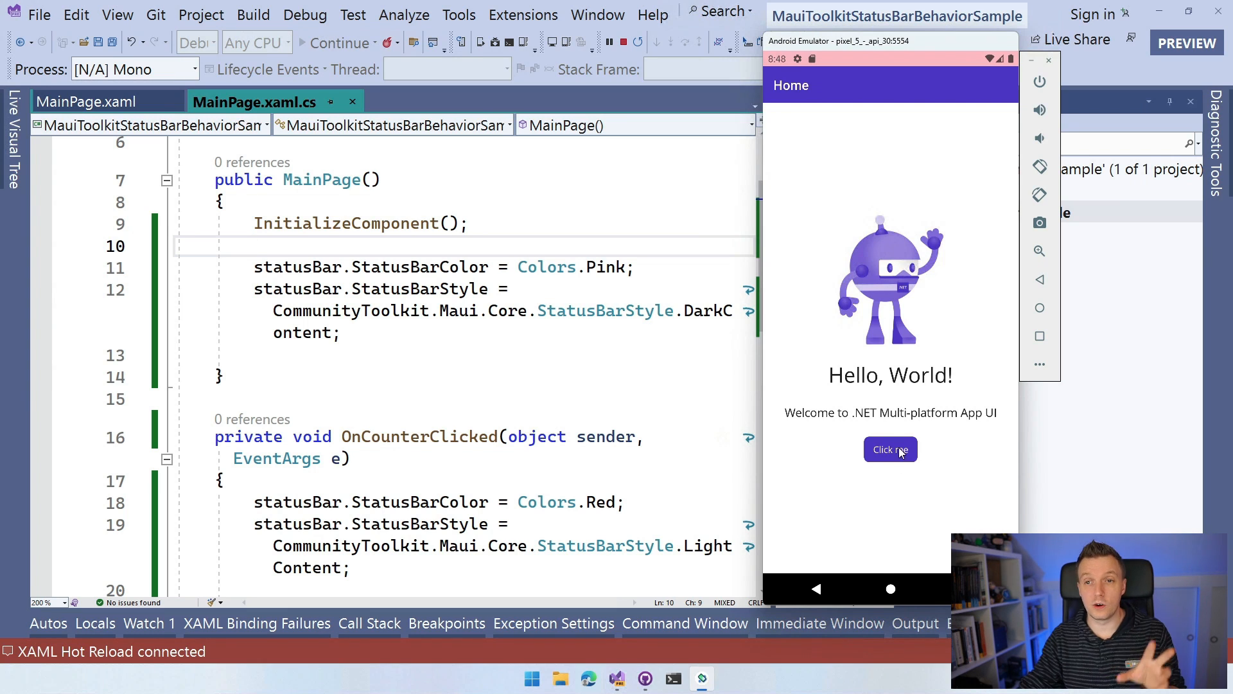
{"action": "left_click", "coordinate": [890, 449]}
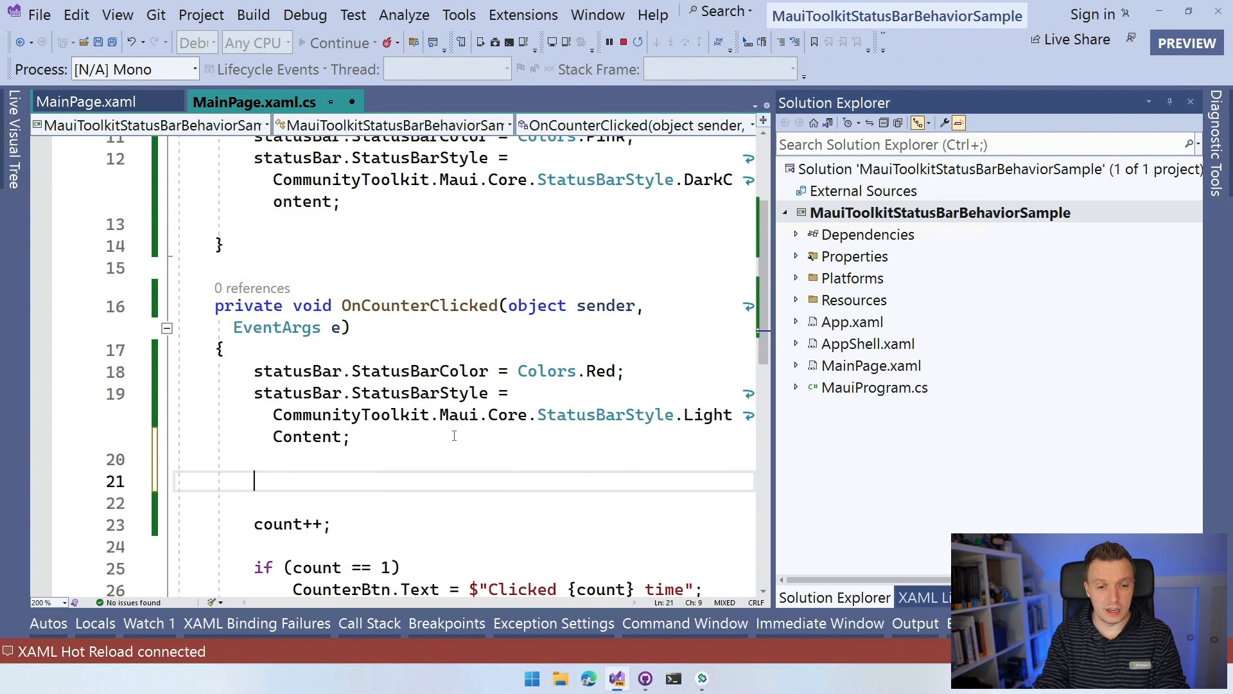
Step: Add Navigation.PushAsync(new ContentPage()); to OnCounterClicked, completing ContentPage via IntelliSense
{"action": "type", "text": "Navigation"}
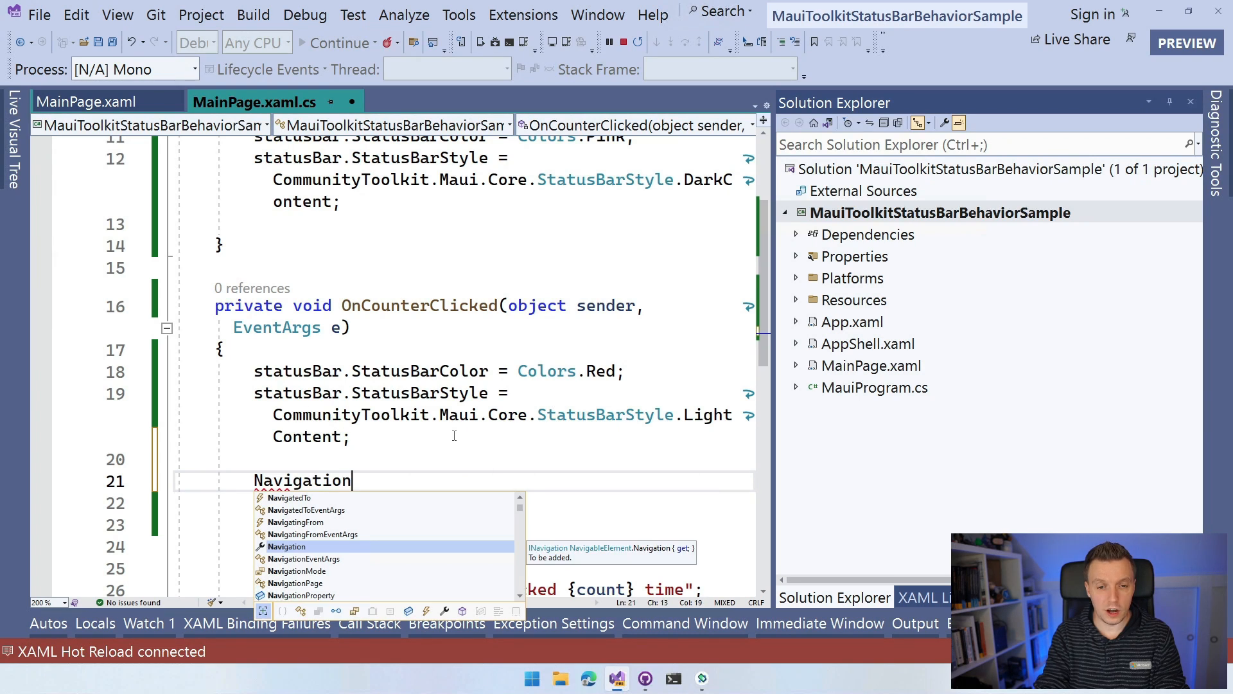
{"action": "type", "text": ".PushAsync(n"}
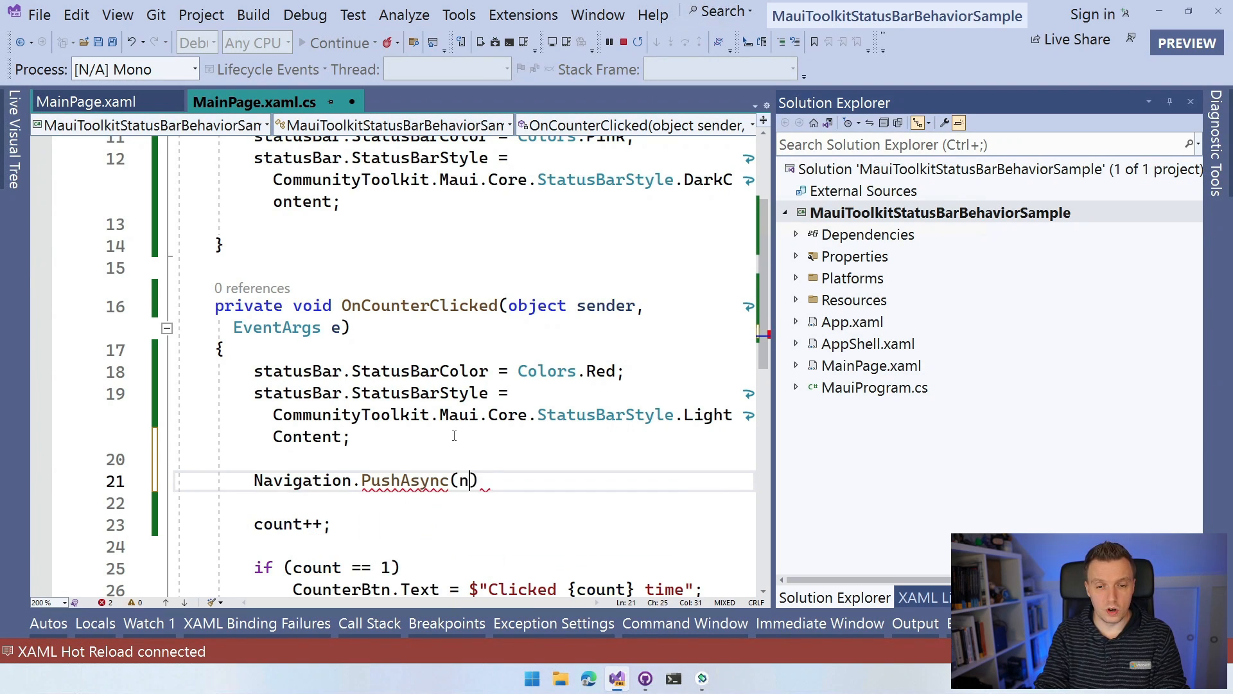
{"action": "type", "text": "new Contentp"}
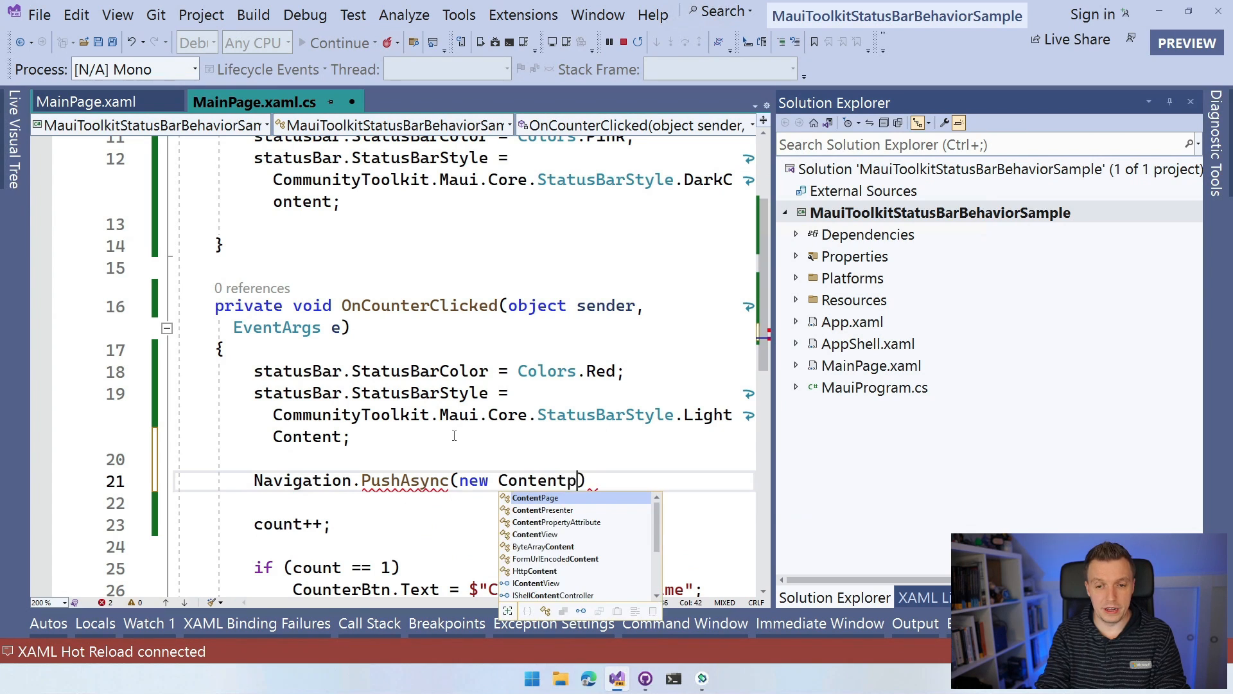
{"action": "key", "text": "Tab"}
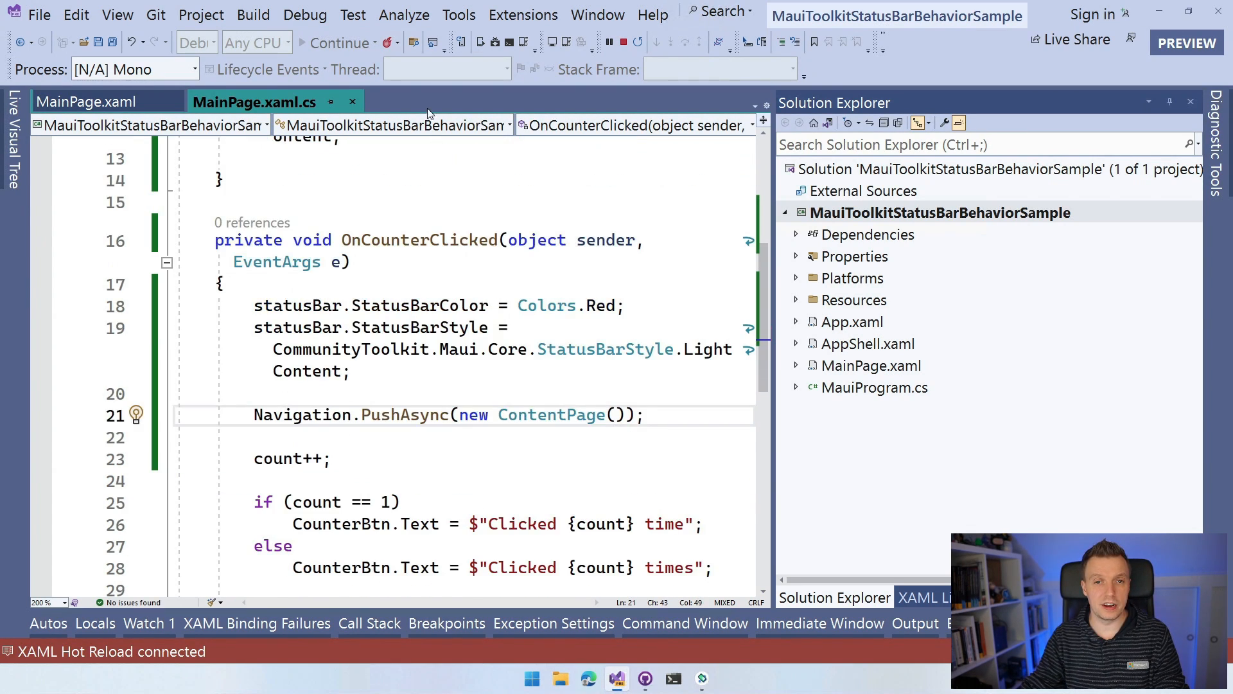
{"action": "mouse_move", "coordinate": [791, 402]}
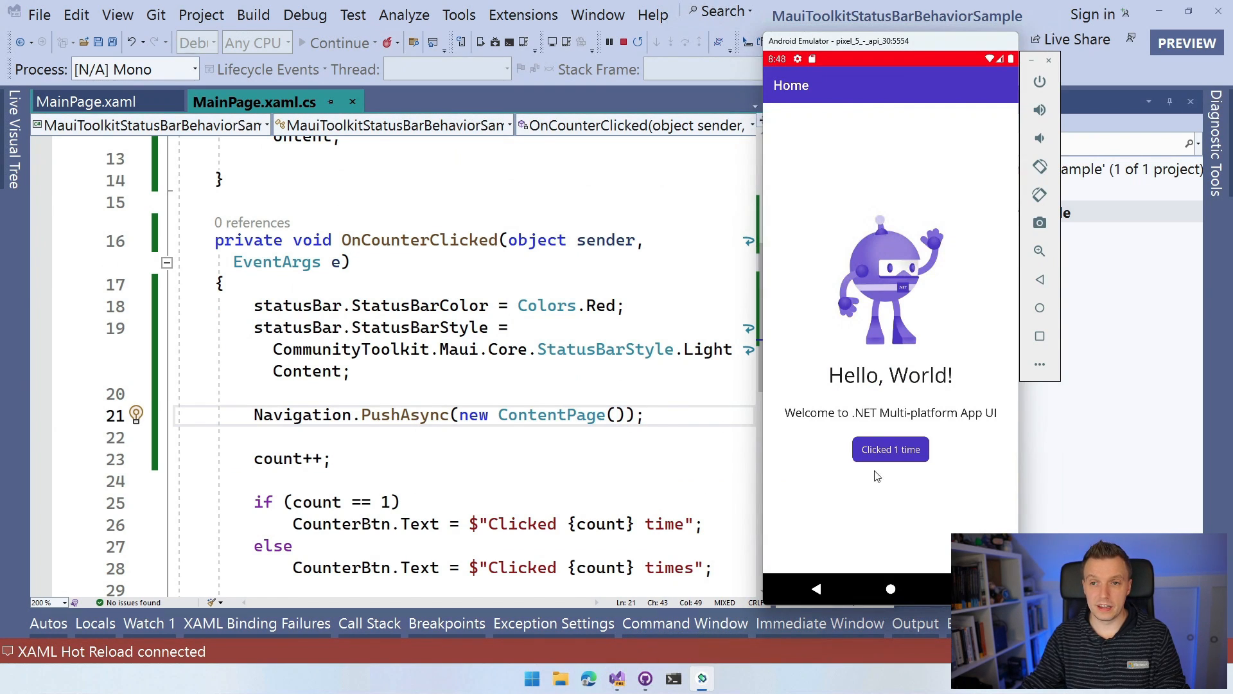
Step: Tap the counter button in the running app until it navigates to the new blank ContentPage
{"action": "left_click", "coordinate": [890, 449]}
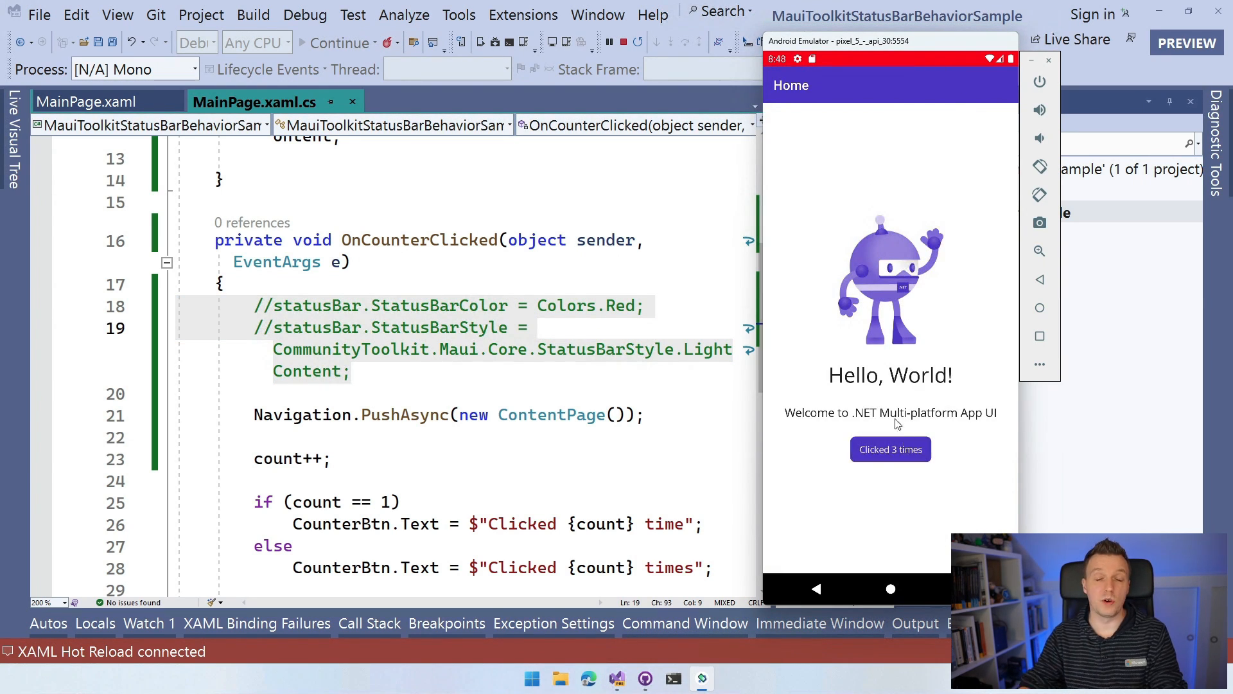
{"action": "left_click", "coordinate": [890, 450]}
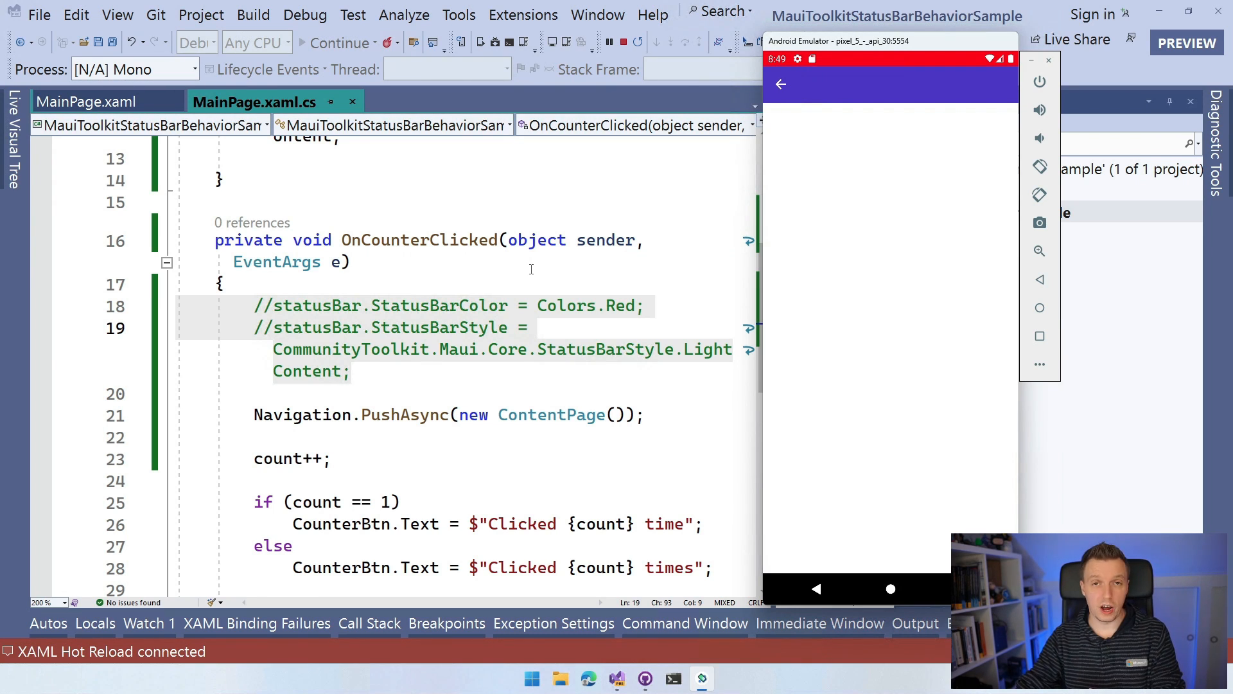
{"action": "mouse_move", "coordinate": [560, 326]}
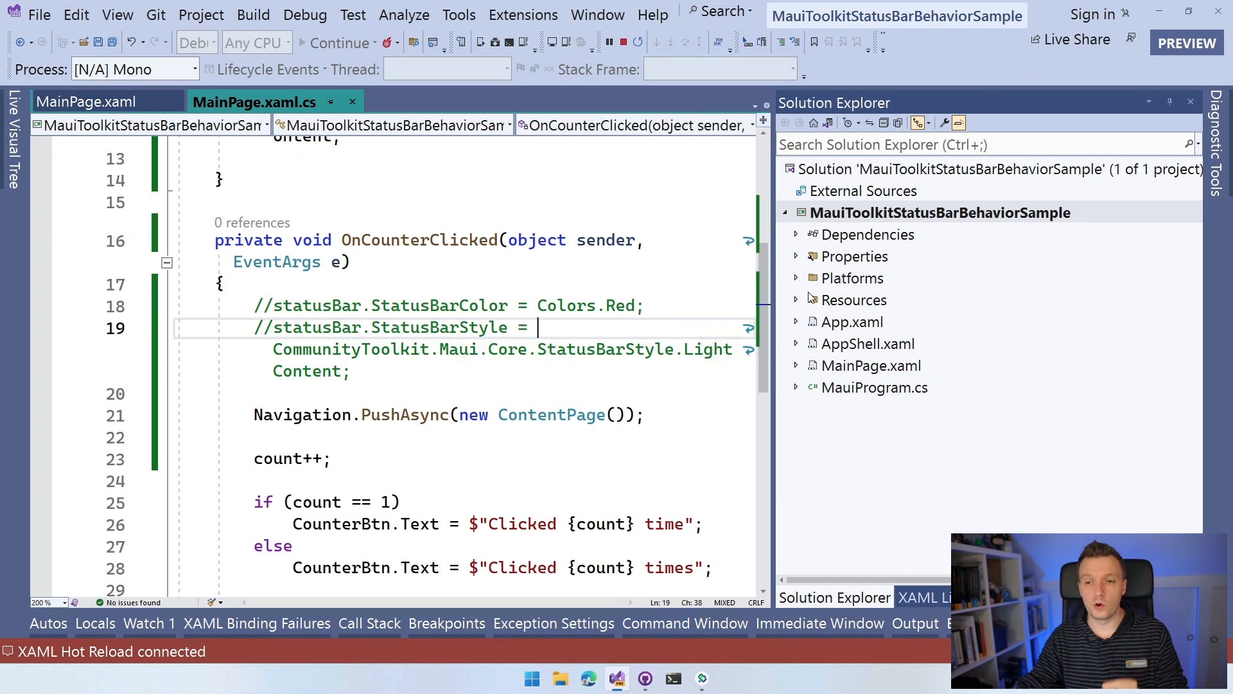
Step: Open the iOS Info.plist under Platforms > iOS as plain XML text
{"action": "left_click", "coordinate": [796, 278]}
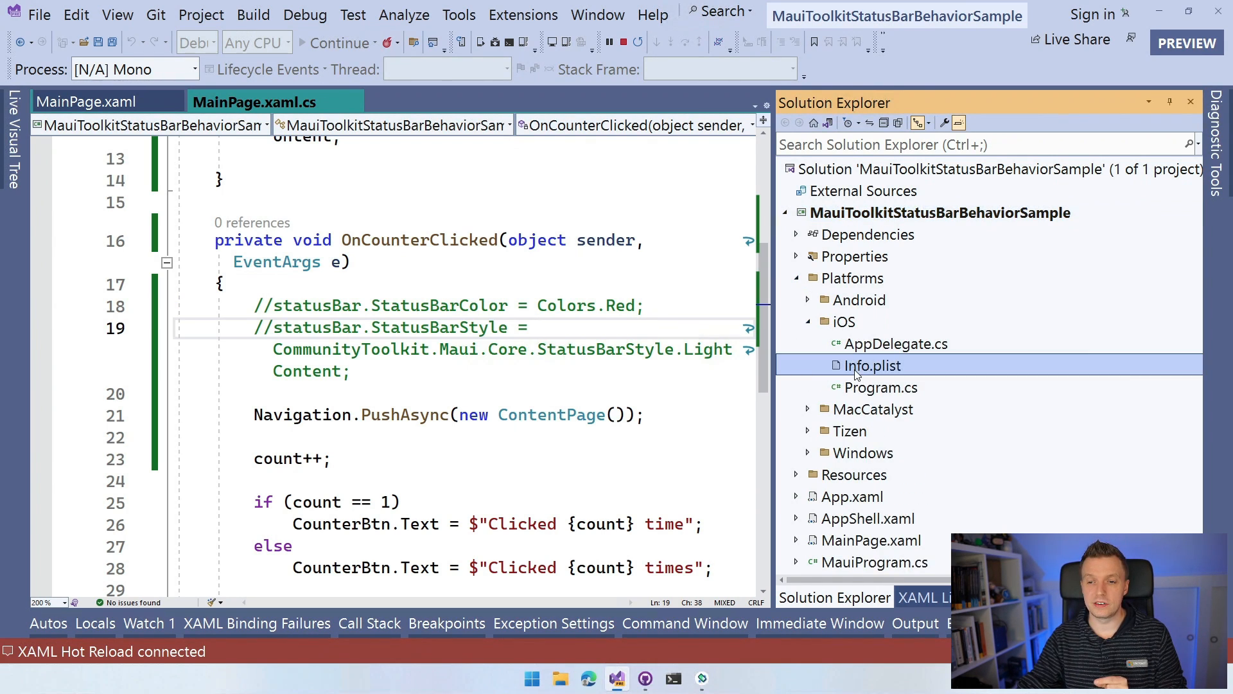
{"action": "right_click", "coordinate": [871, 365]}
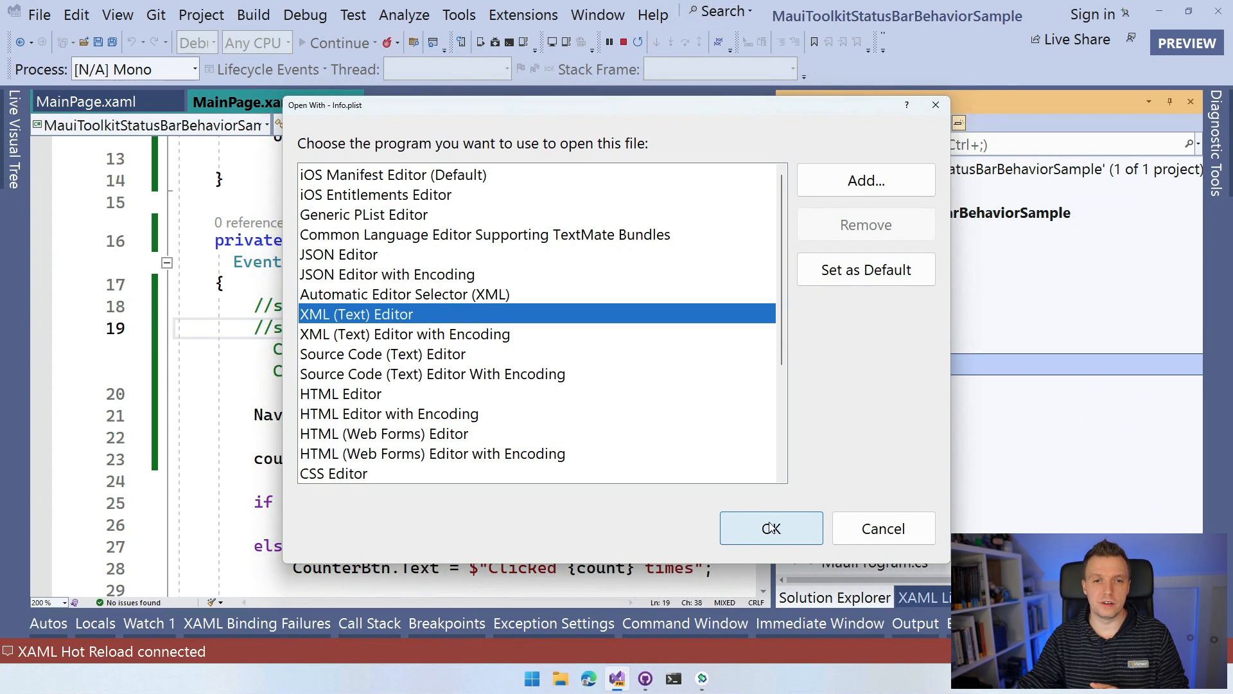
{"action": "left_click", "coordinate": [771, 528]}
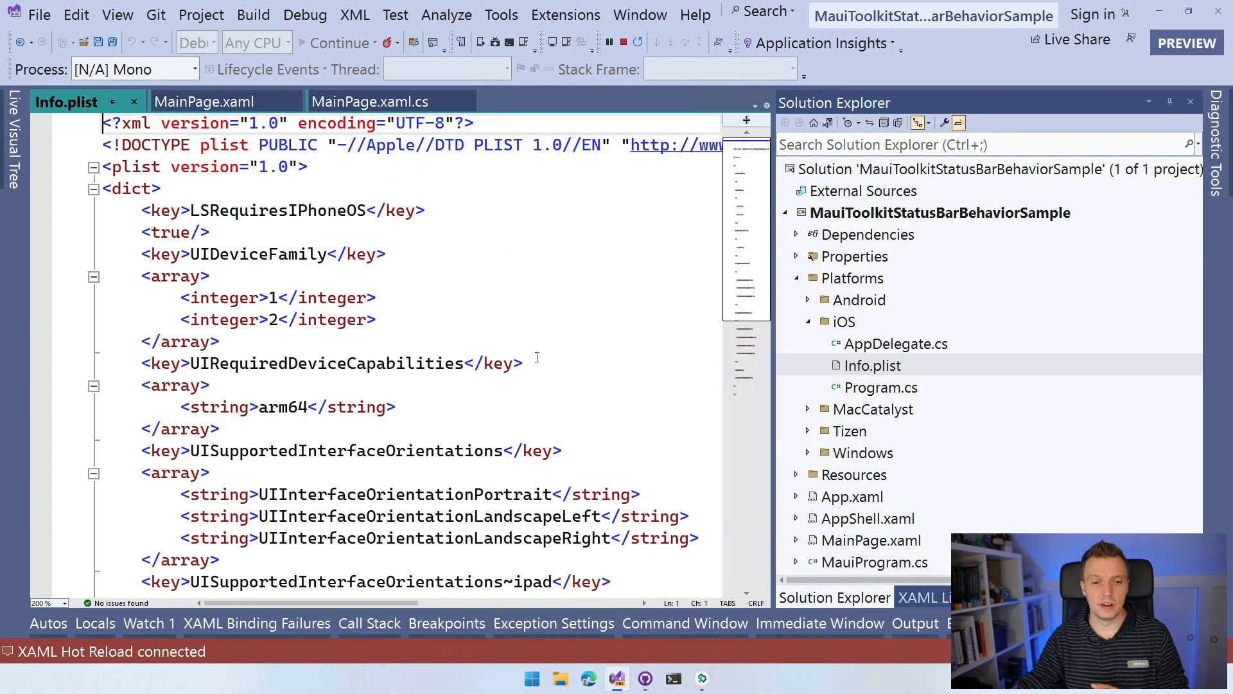
Step: Add <key>UIViewControllerBasedStatusBarAppearance</key><false/> before the closing </dict>
{"action": "scroll", "scroll_direction": "down", "scroll_amount": 3}
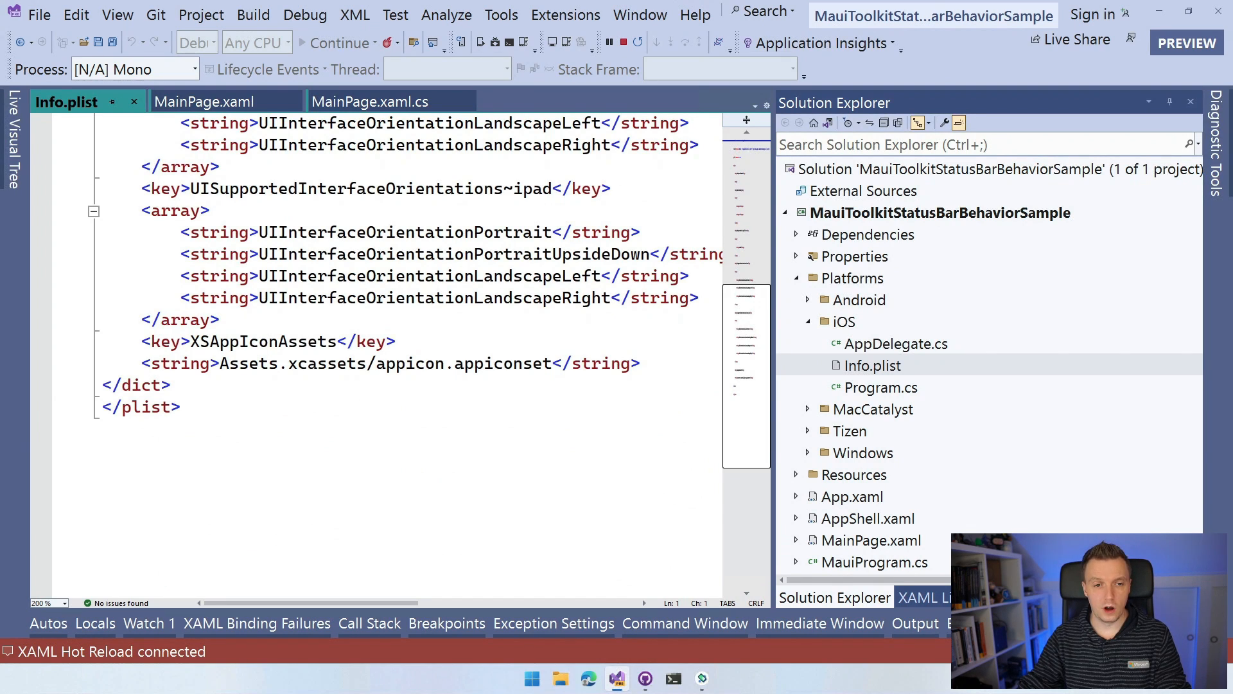
{"action": "left_click", "coordinate": [640, 363]}
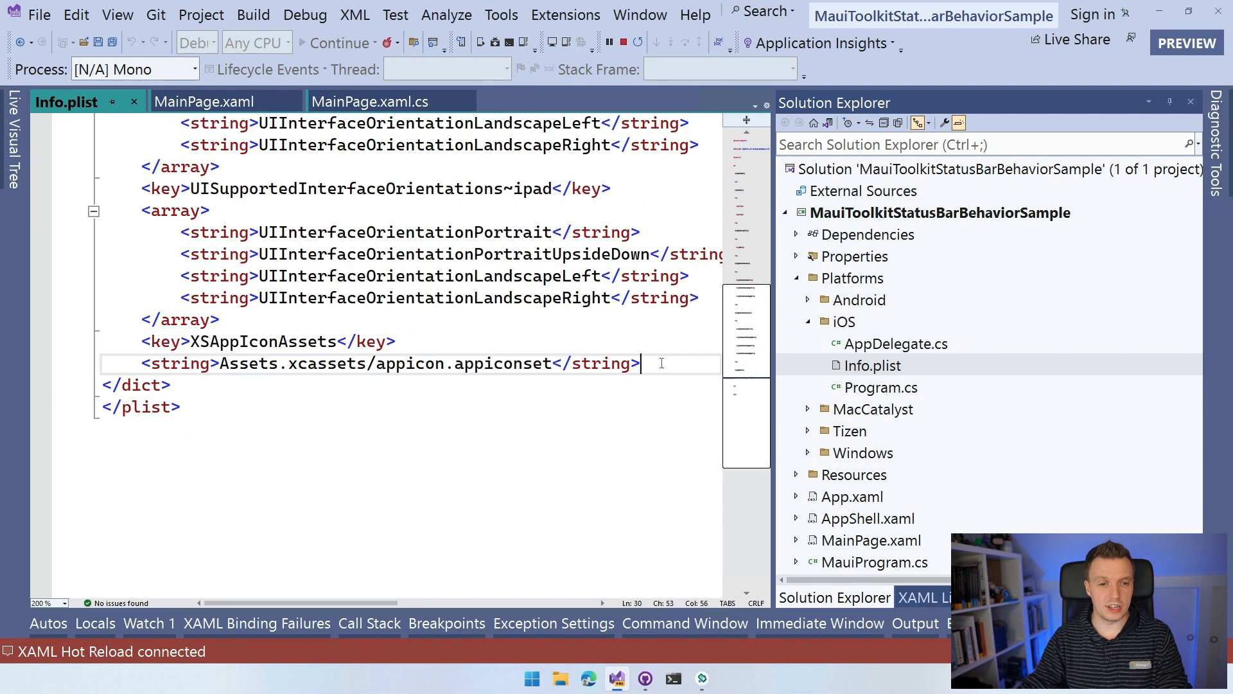
{"action": "type", "text": "<key>UIViewControllerBasedStatusBarAppearance</key>"}
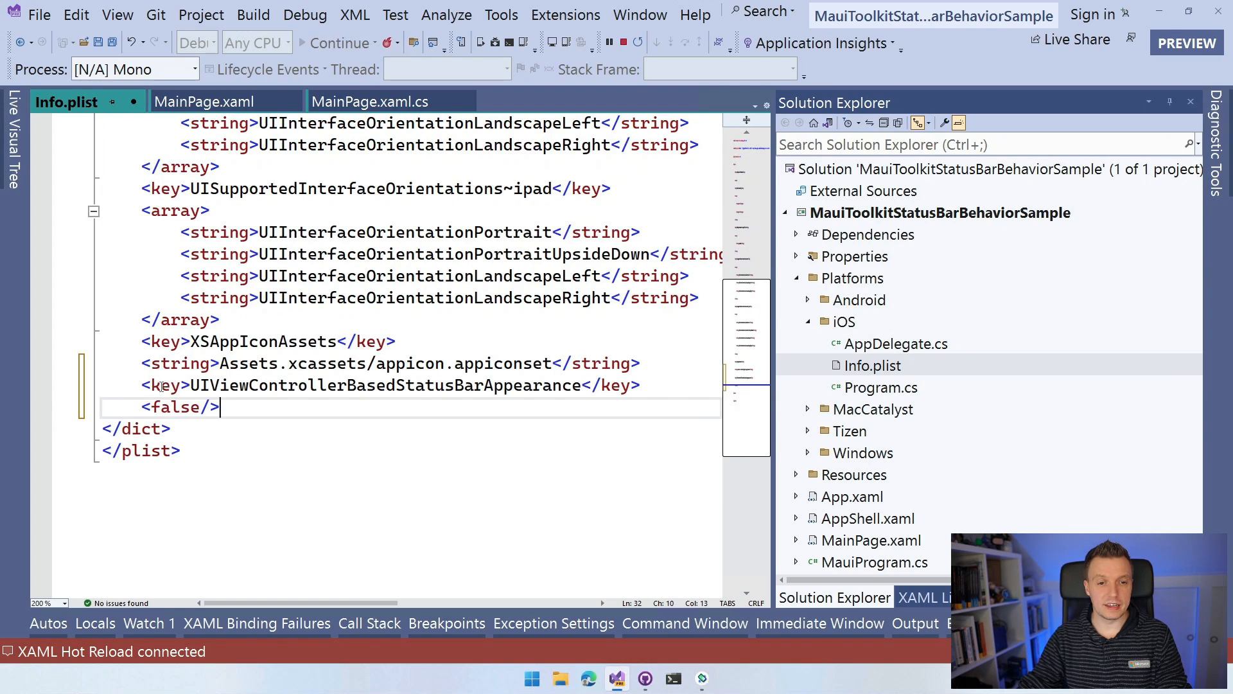
{"action": "double_click", "coordinate": [374, 386]}
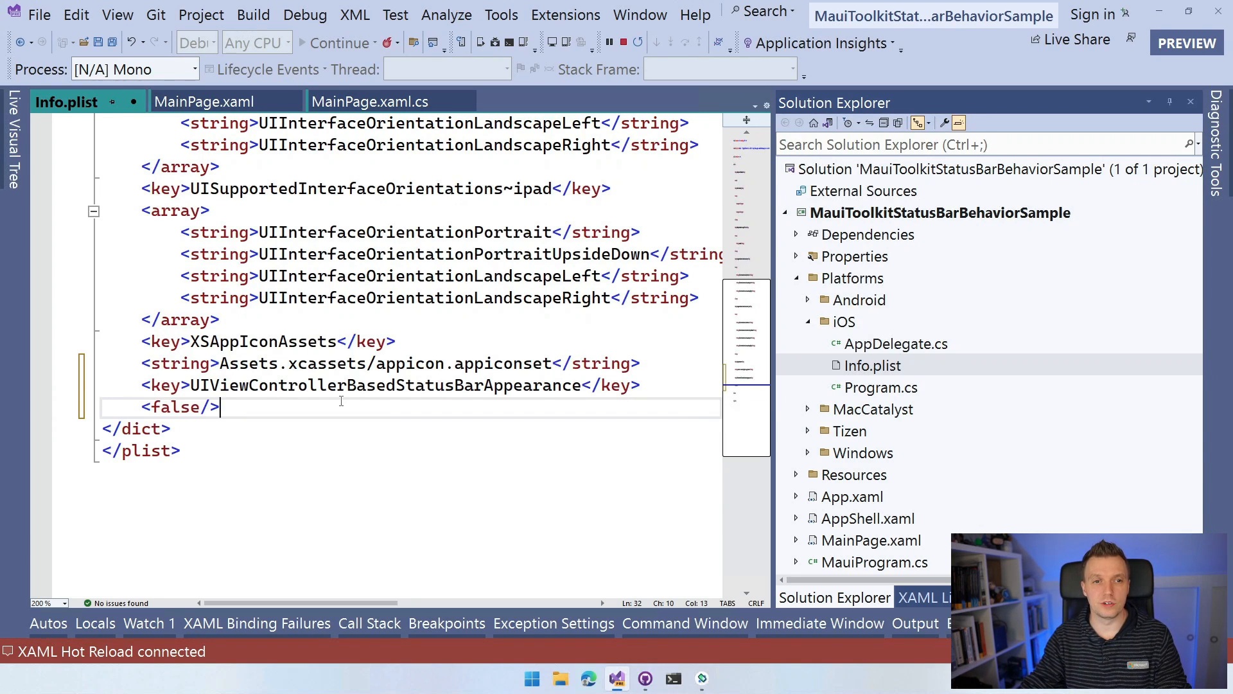
{"action": "mouse_move", "coordinate": [365, 308]}
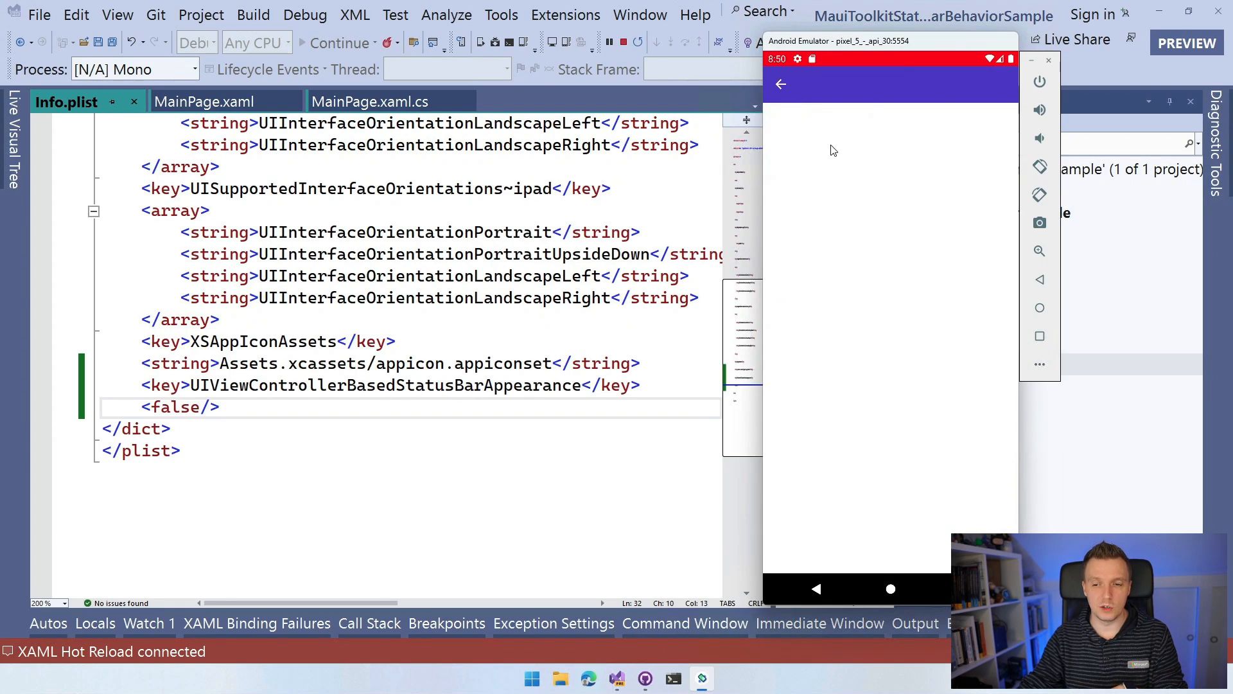
{"action": "mouse_move", "coordinate": [938, 580]}
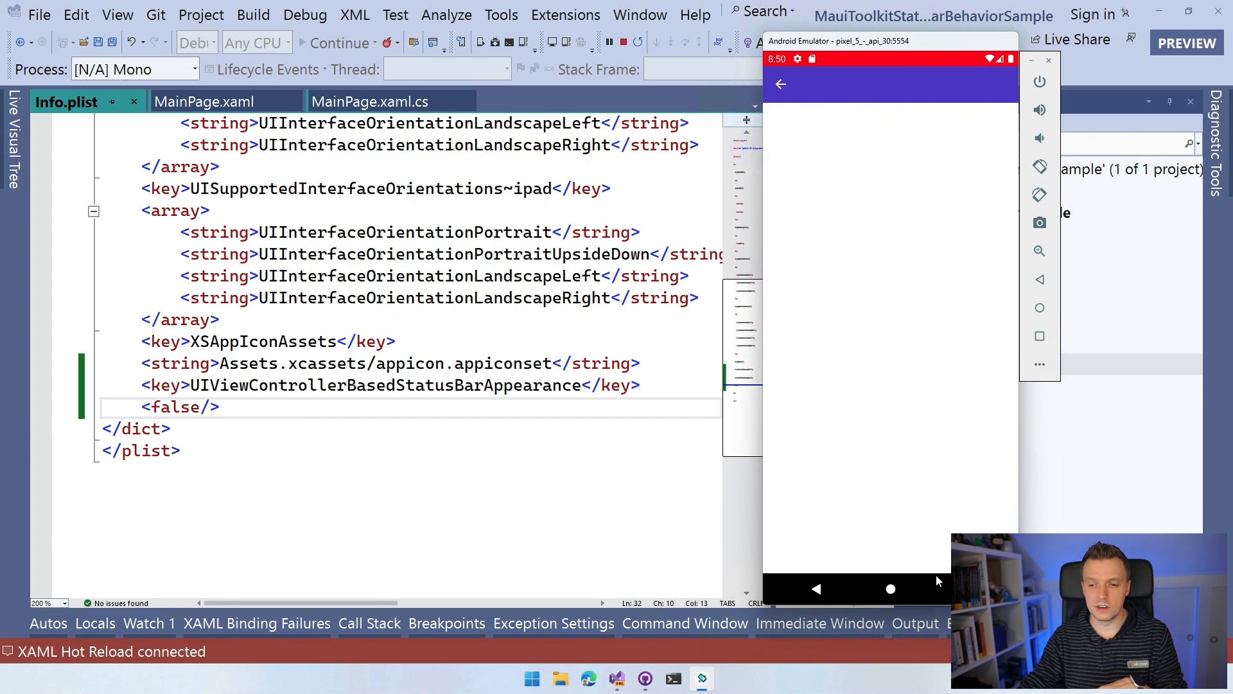
{"action": "mouse_move", "coordinate": [941, 589]}
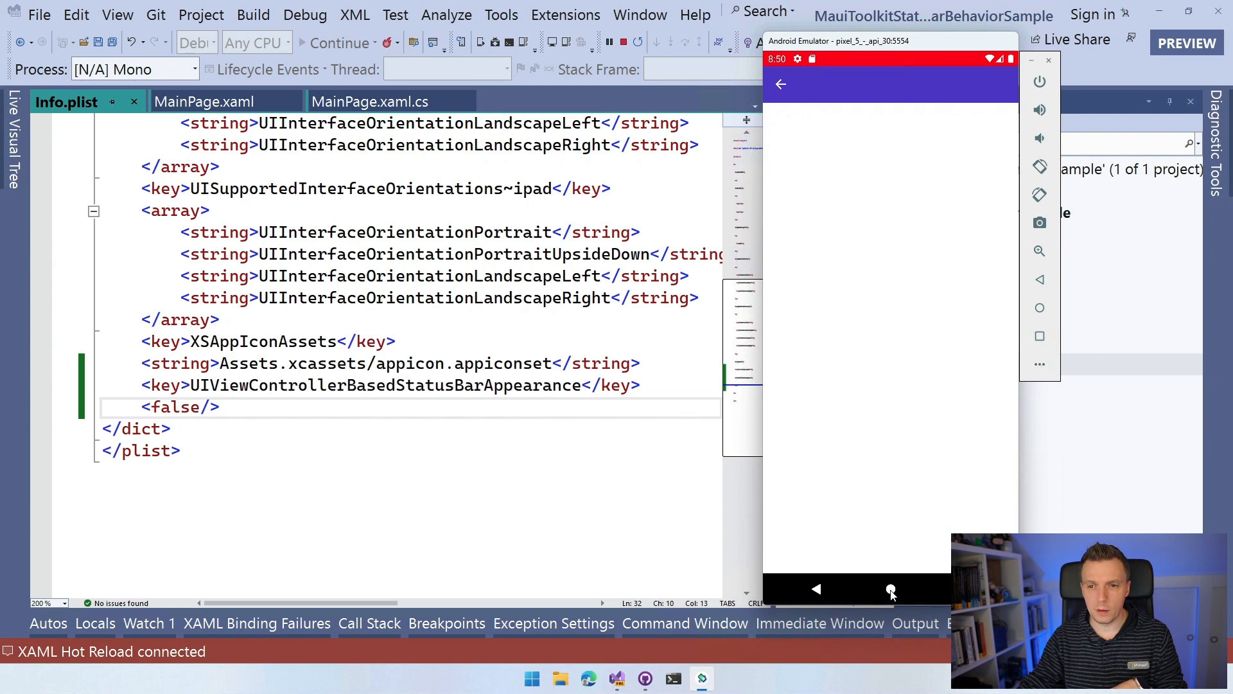
Step: Return the emulator to its home screen, leaving the blank pushed page
{"action": "left_click", "coordinate": [890, 588]}
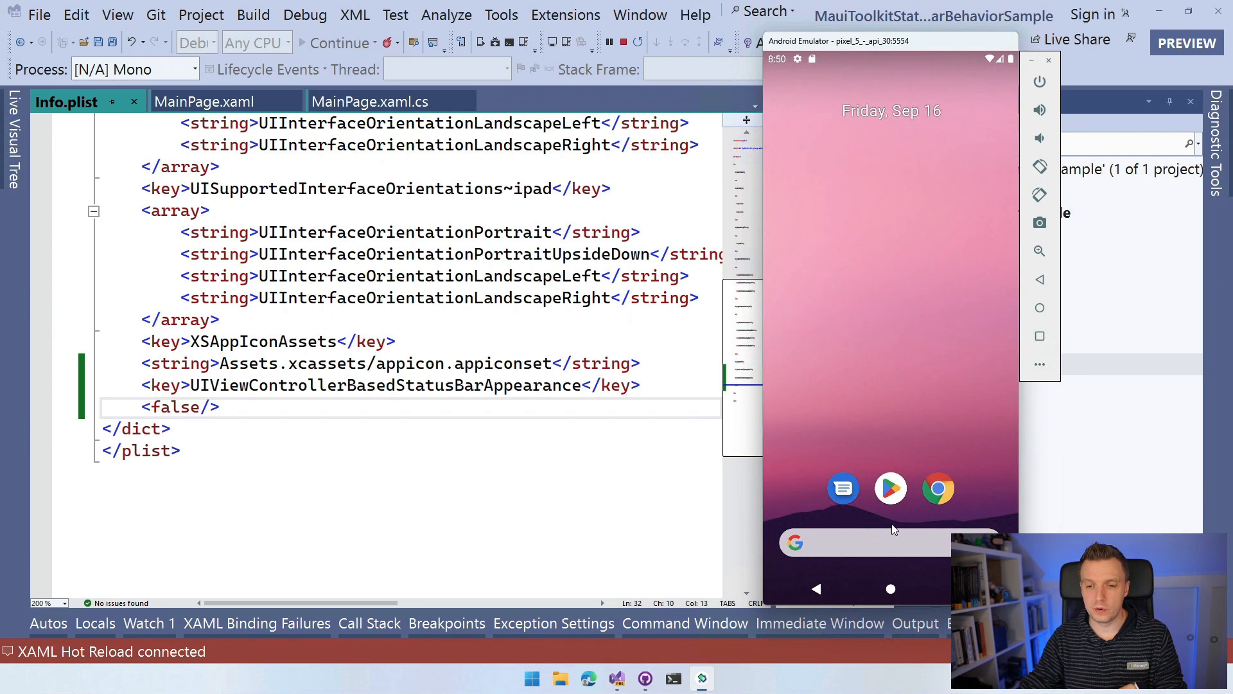
{"action": "mouse_move", "coordinate": [921, 103]}
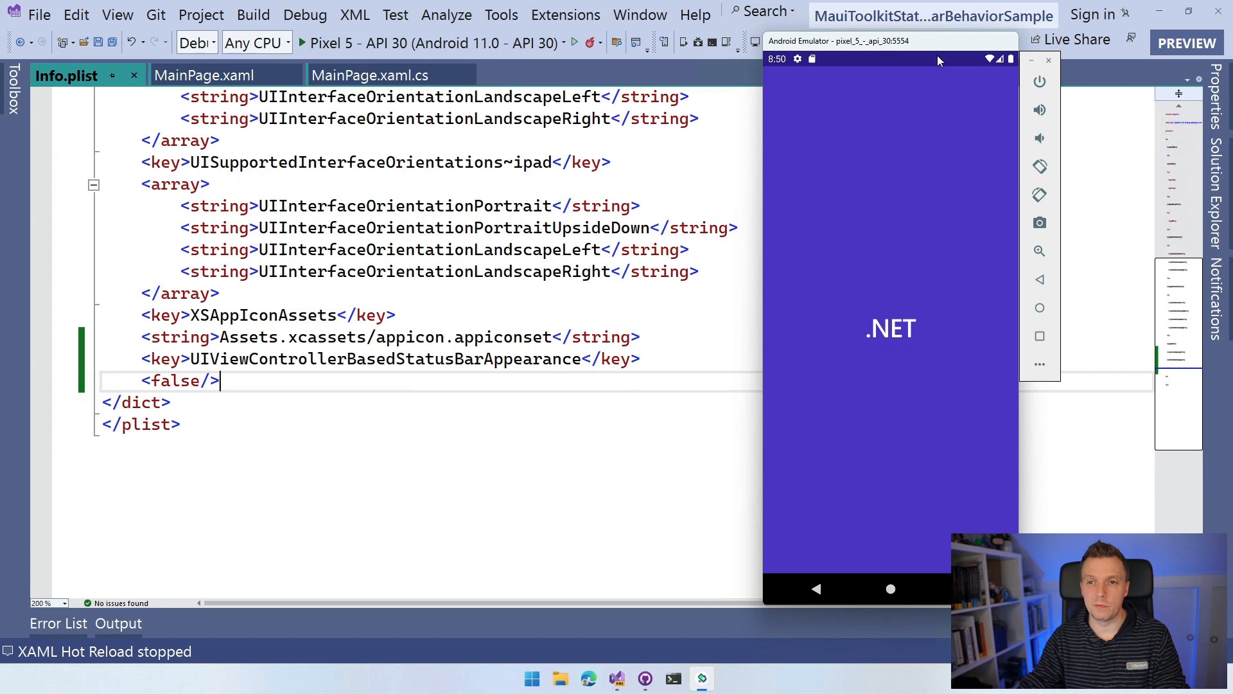
{"action": "mouse_move", "coordinate": [934, 95]}
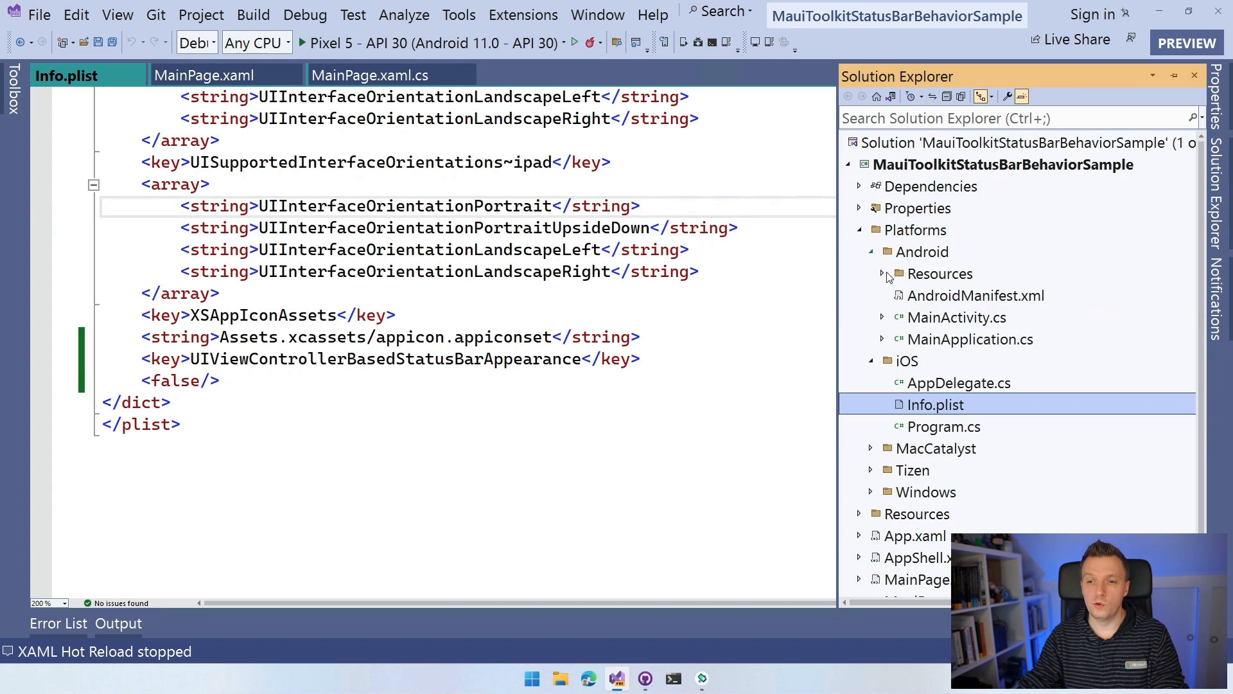
Step: Expand Platforms > Android > Resources > values toward colors.xml
{"action": "left_click", "coordinate": [882, 273]}
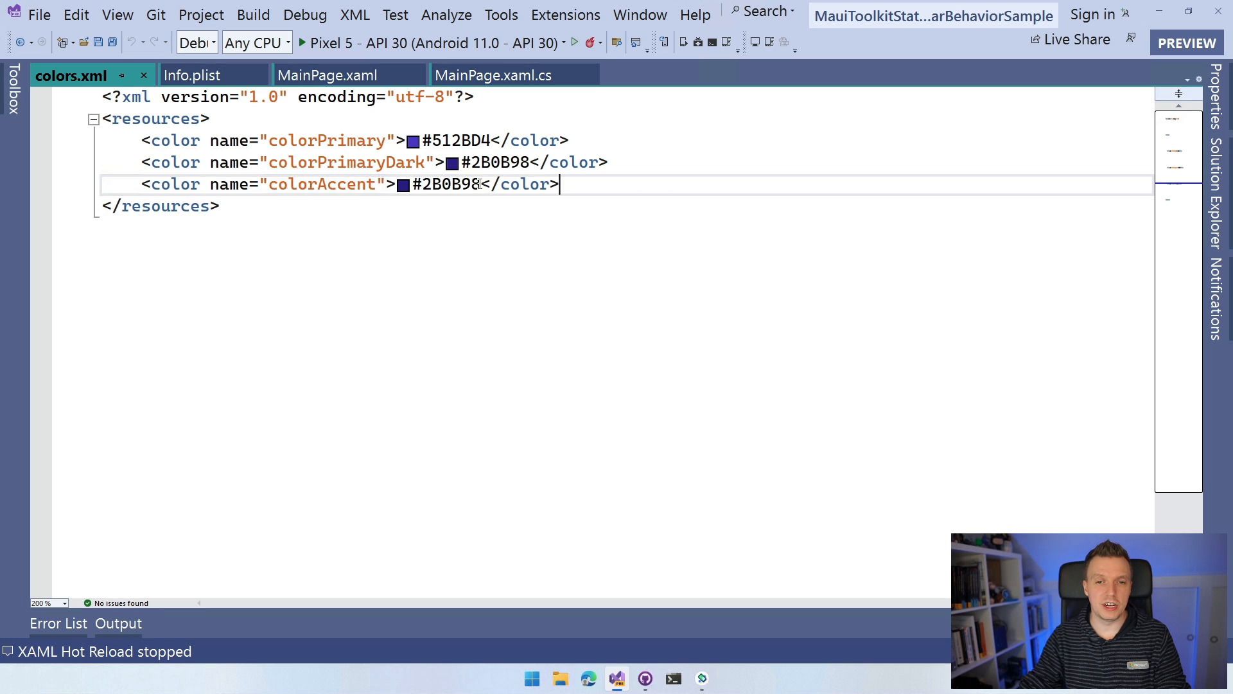
{"action": "mouse_move", "coordinate": [478, 199]}
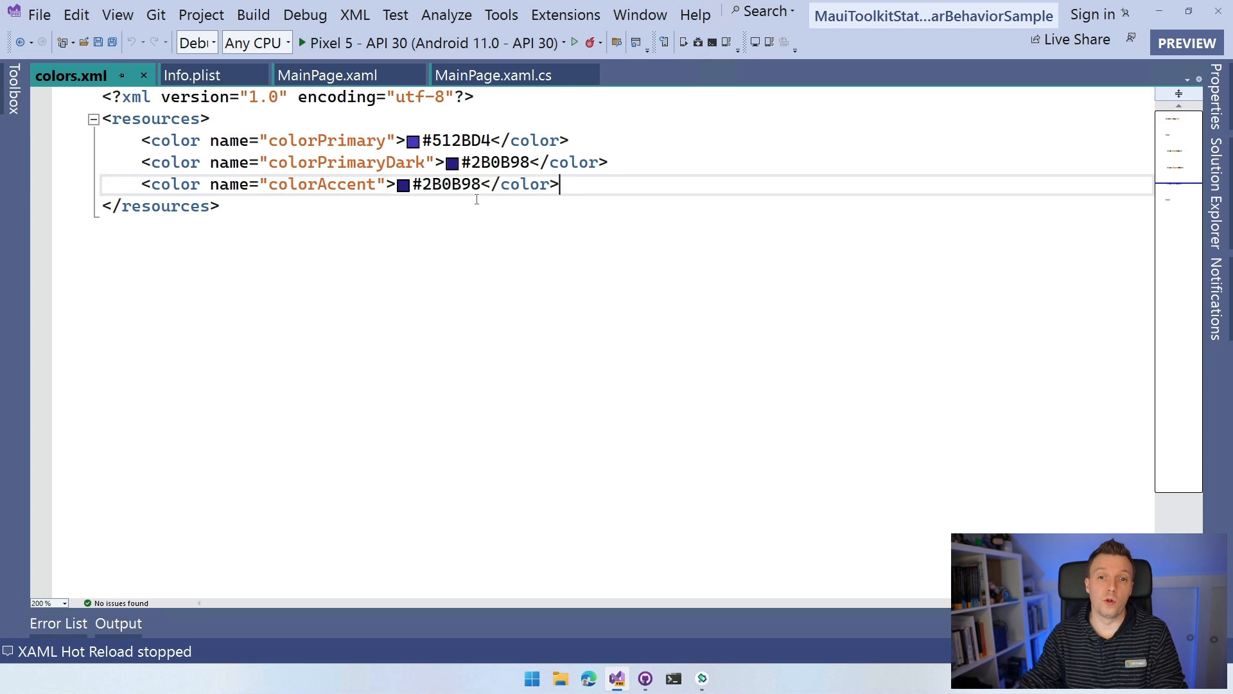
{"action": "mouse_move", "coordinate": [619, 224]}
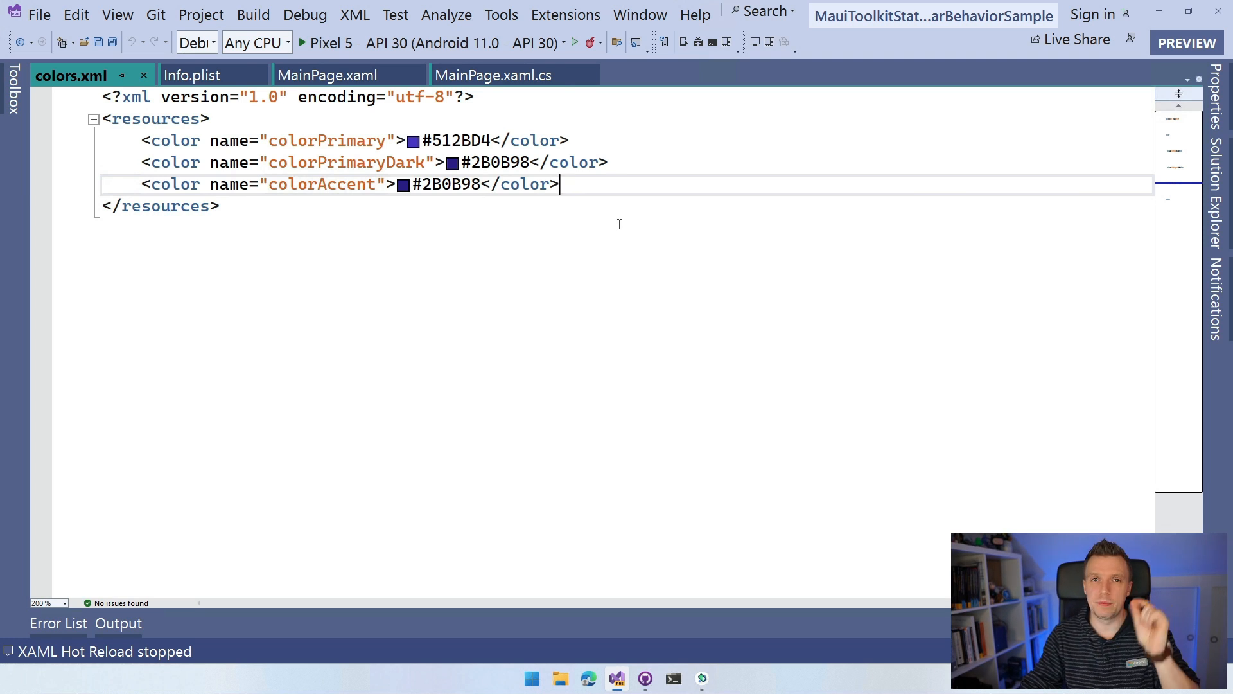
{"action": "mouse_move", "coordinate": [629, 218]}
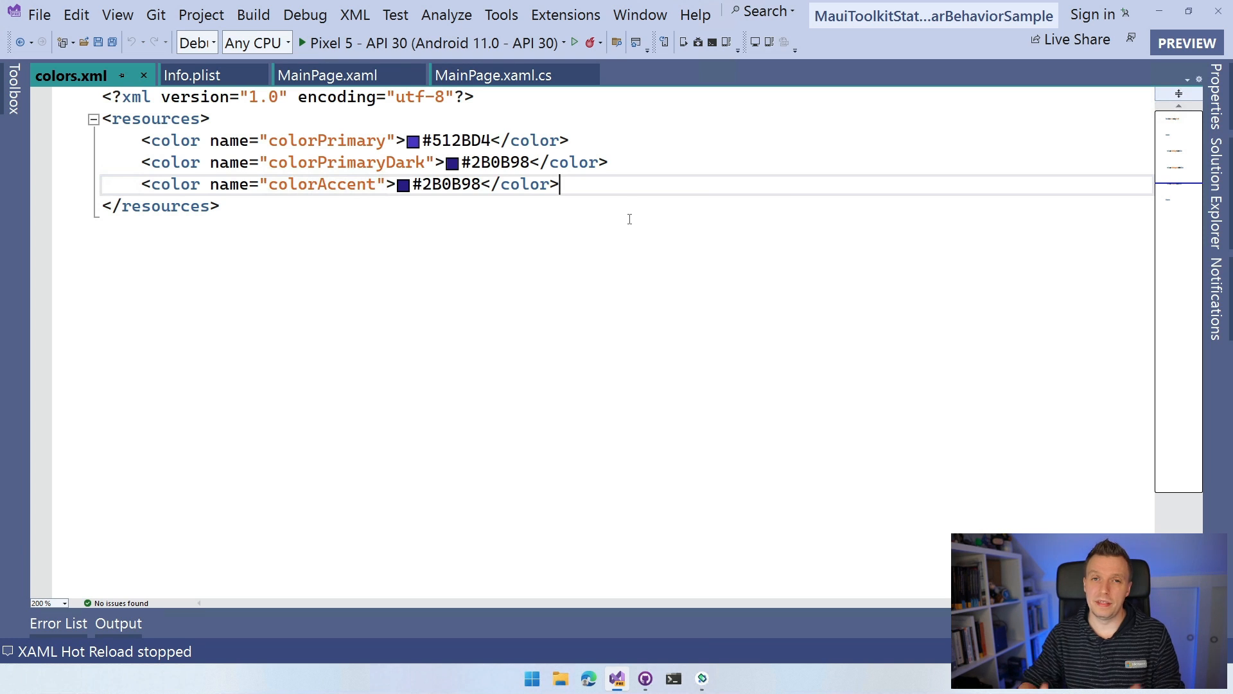